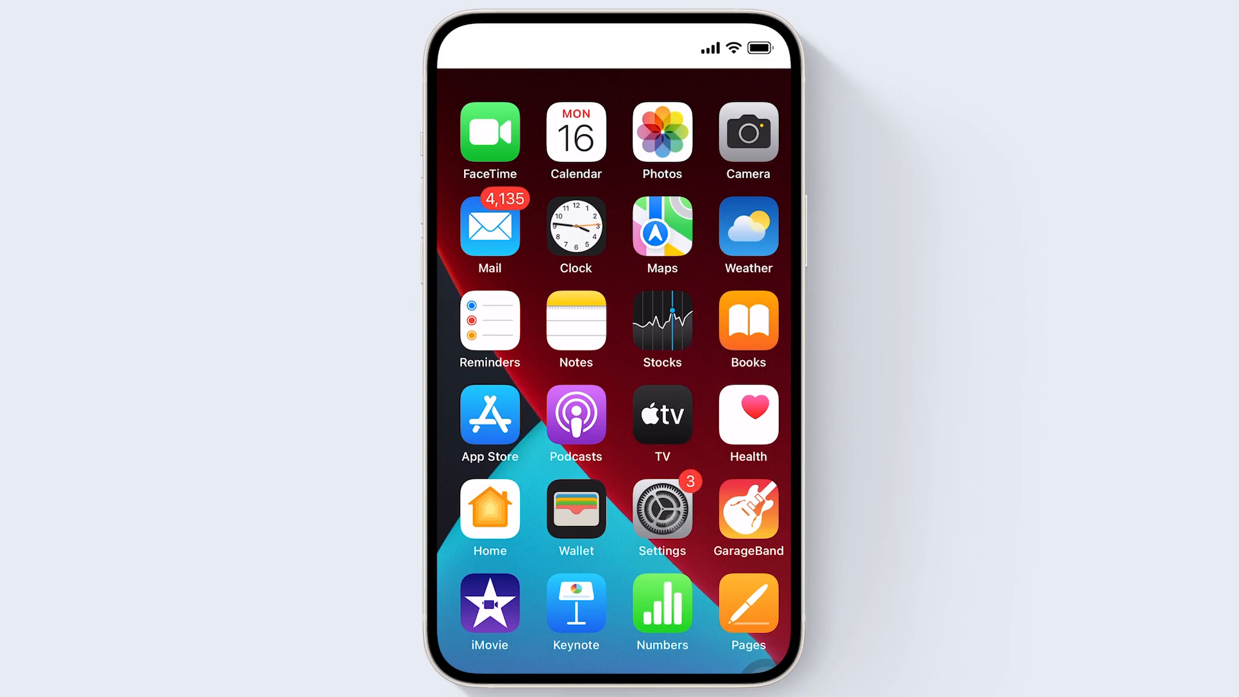
- Reach Mail > Accounts > Add Account > Other and begin a manually configured mail account
click(662, 510)
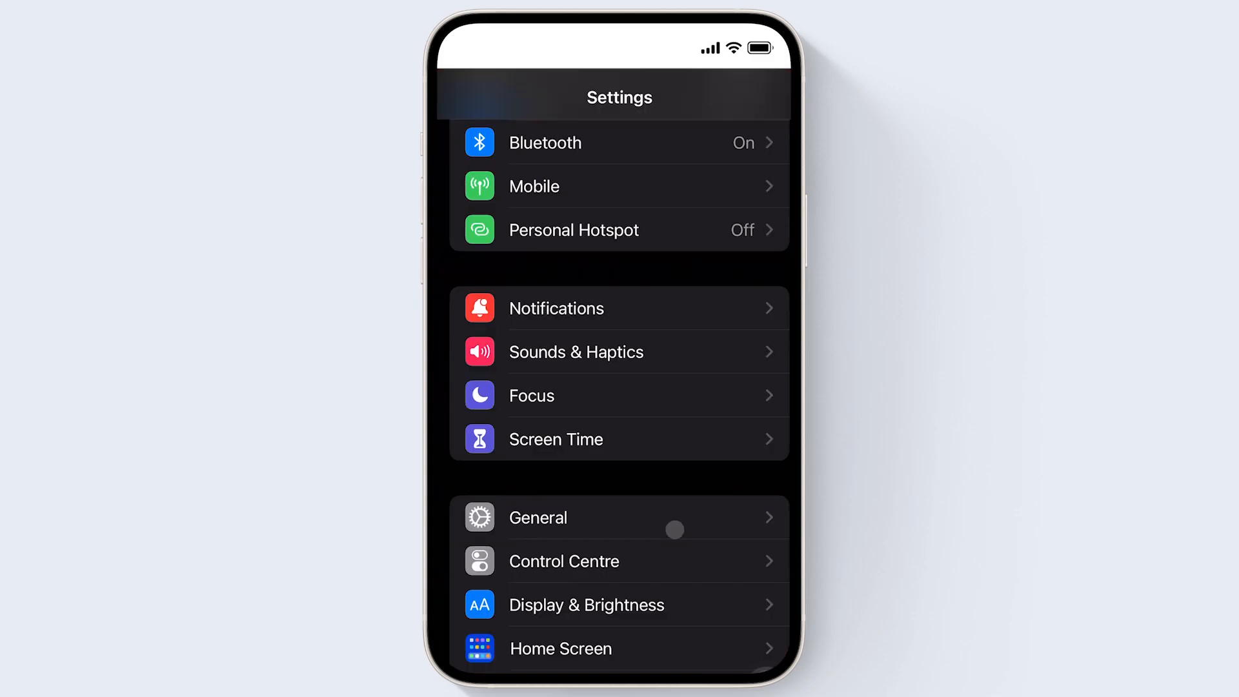
scroll(down, 3)
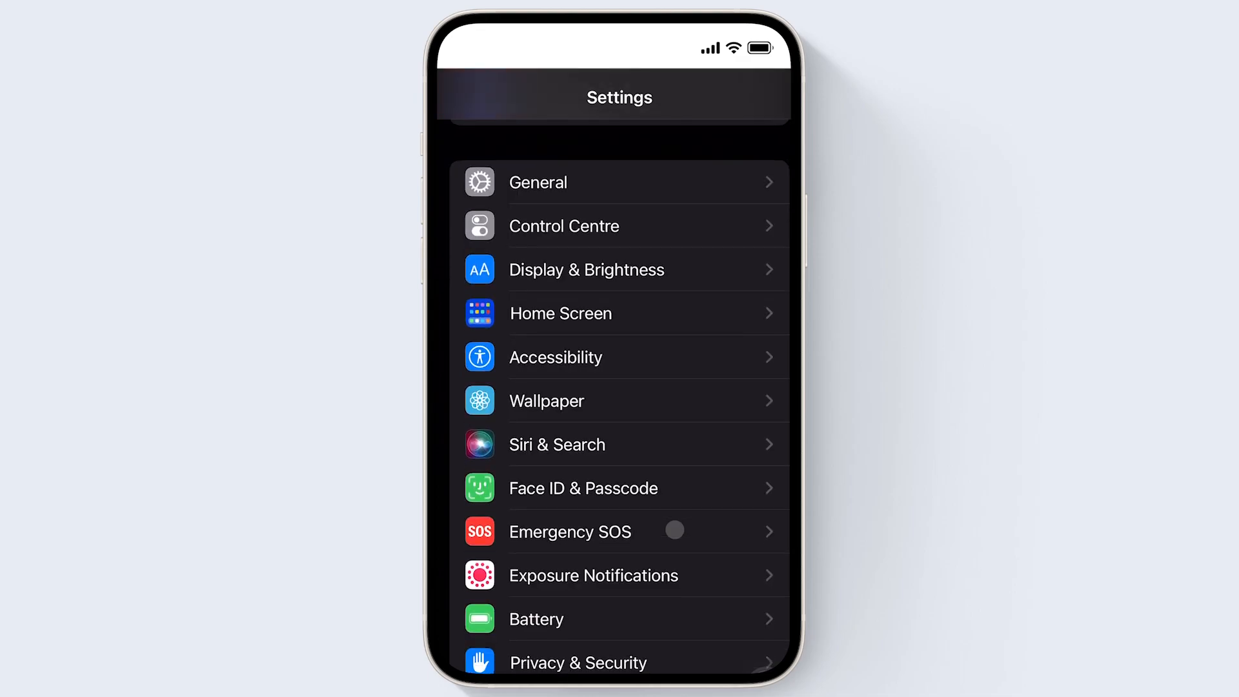
scroll(down, 3)
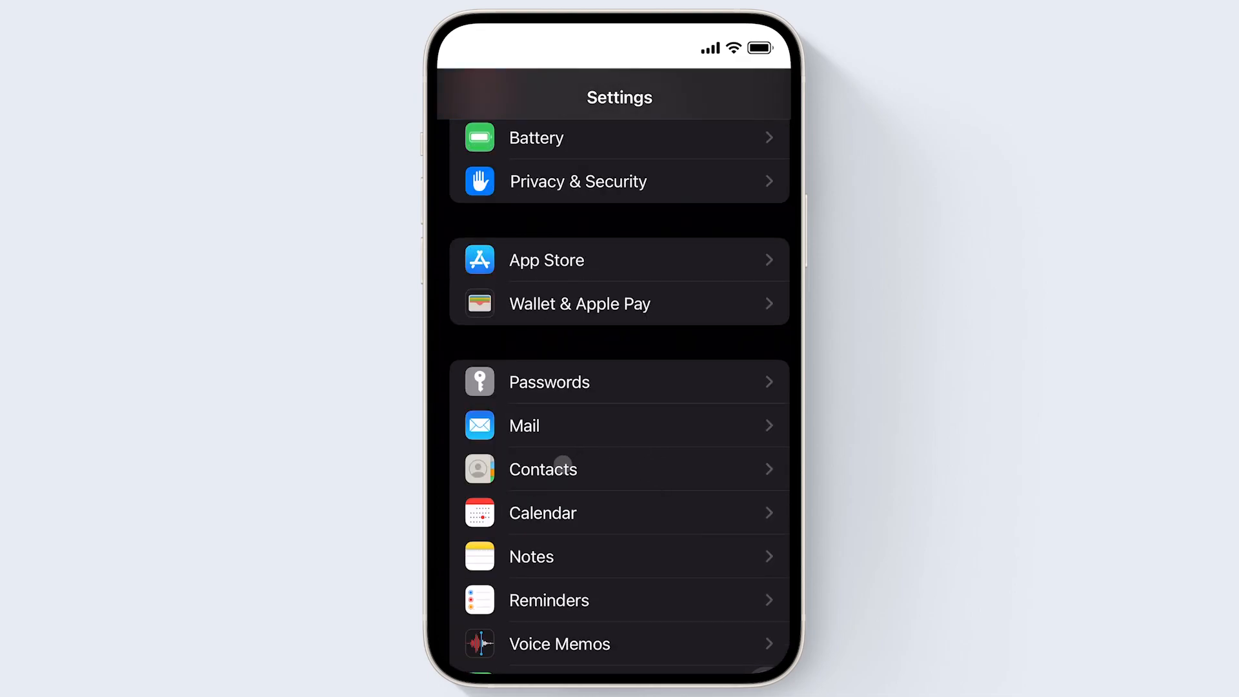
click(524, 426)
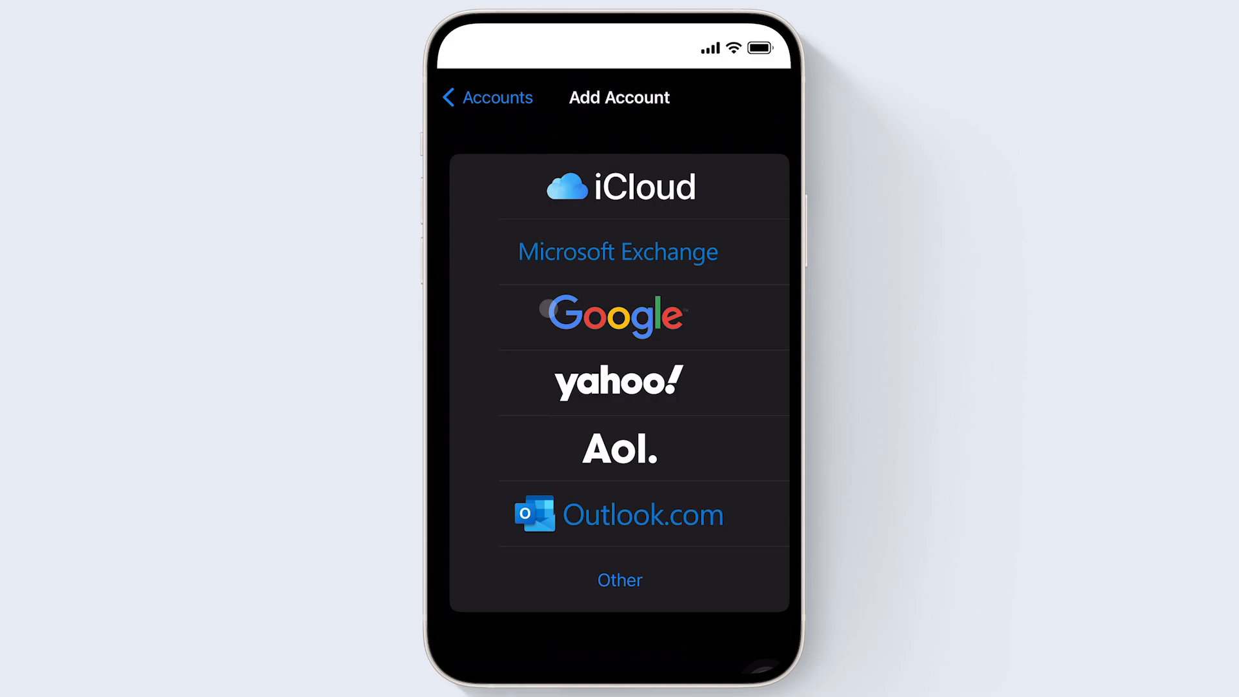
click(620, 579)
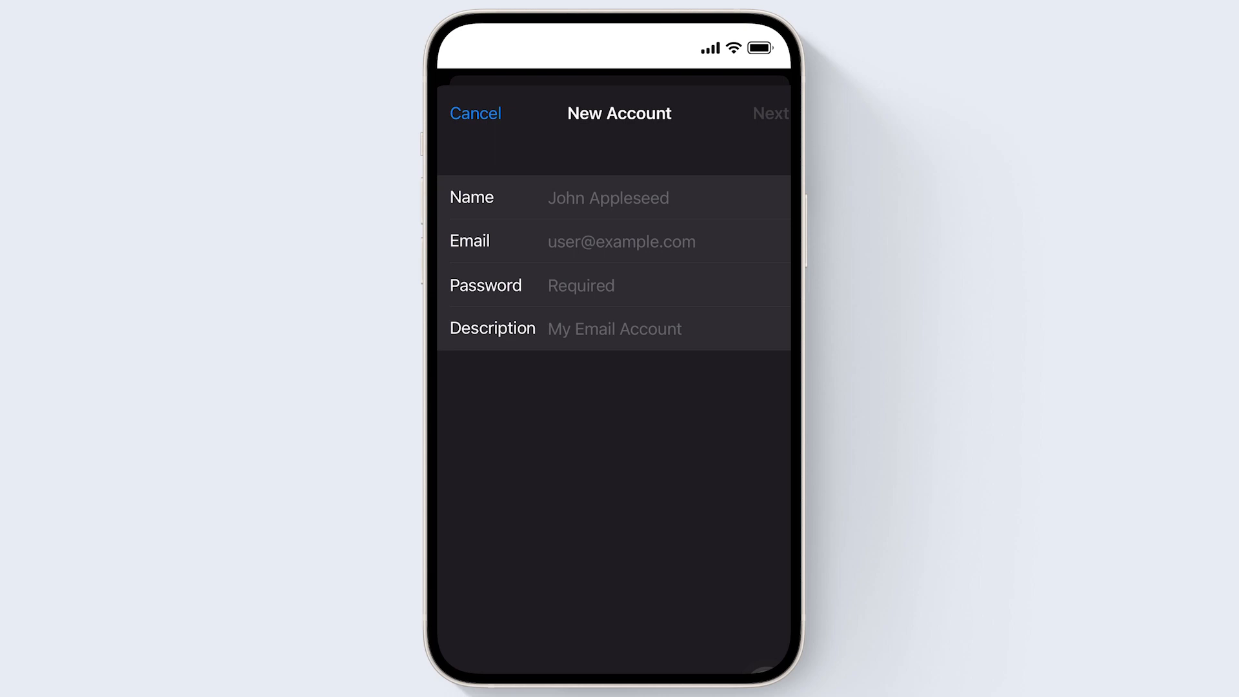
click(586, 197)
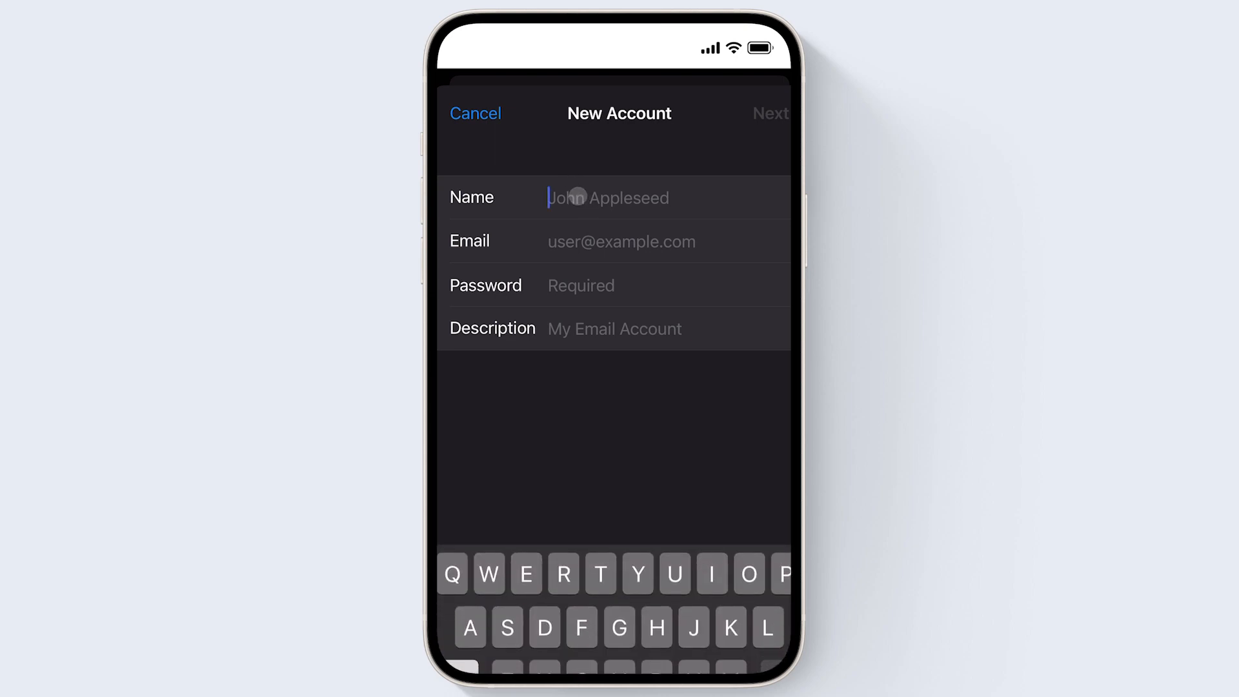
text(J)
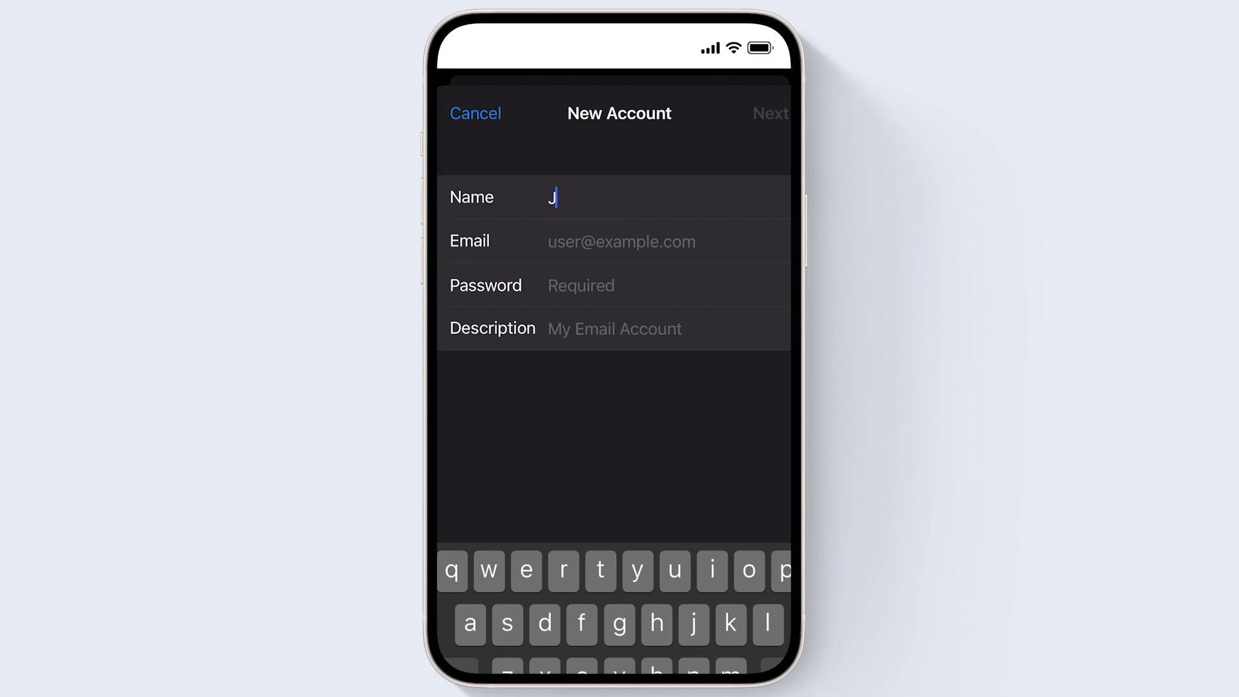
text(ane)
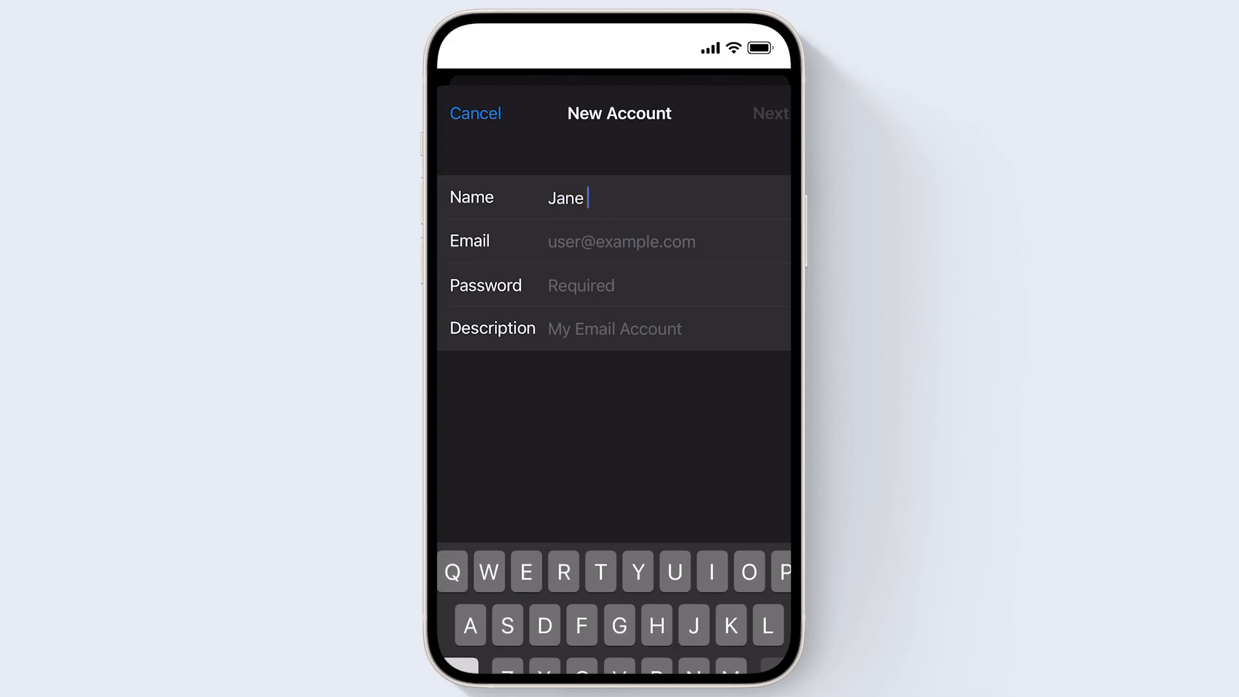
text(Doe)
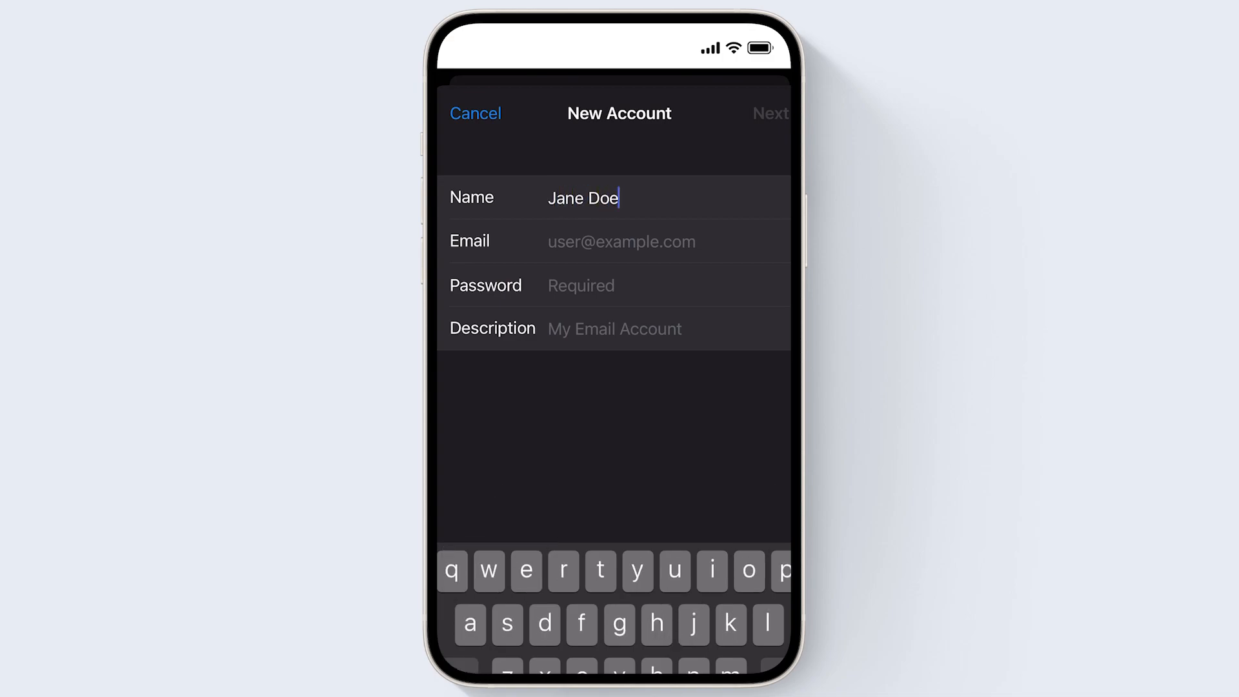
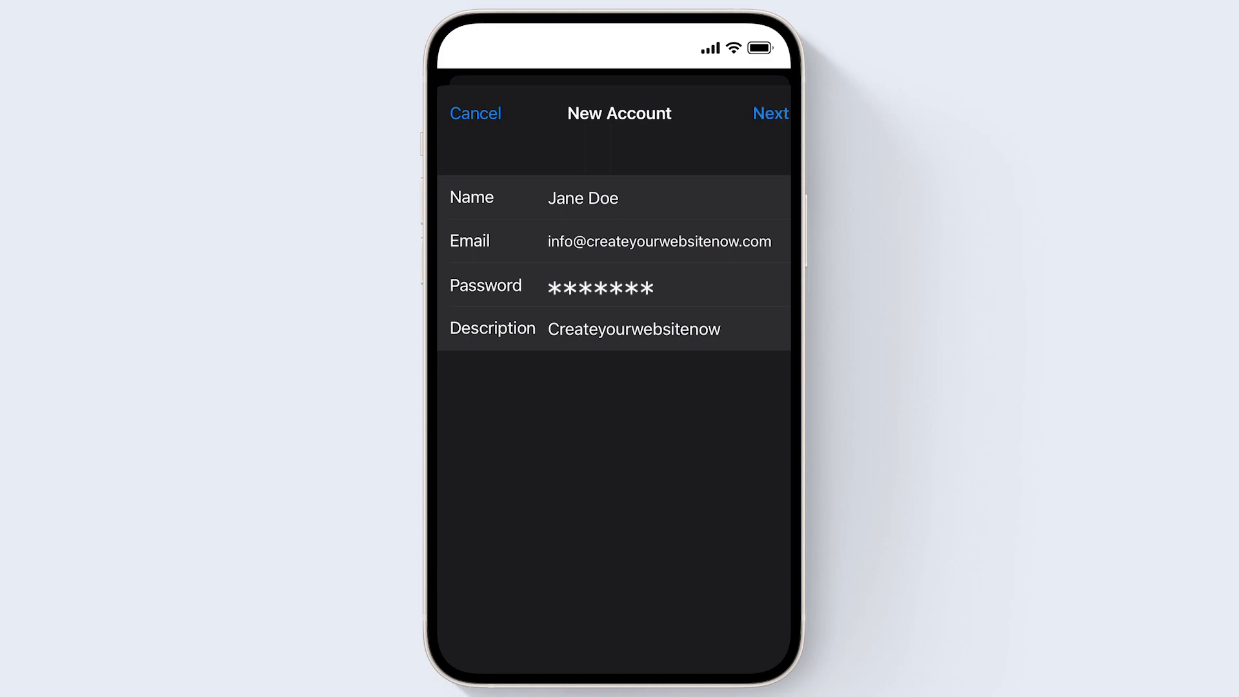
click(769, 121)
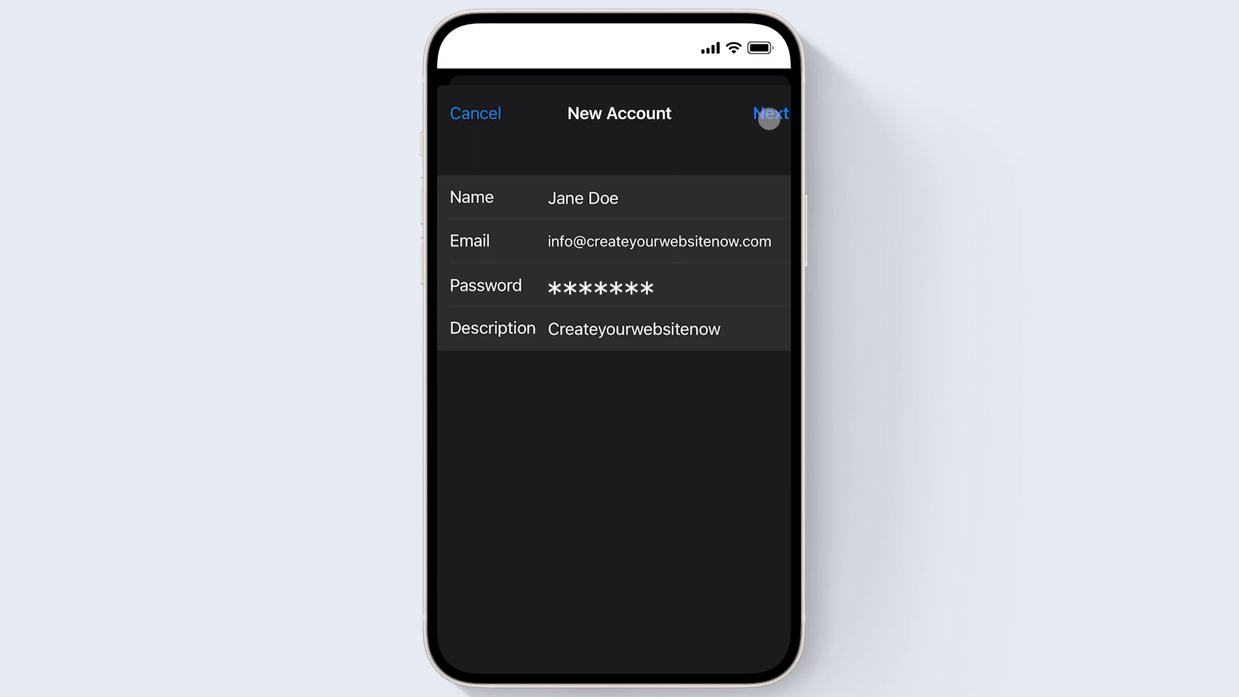
click(769, 113)
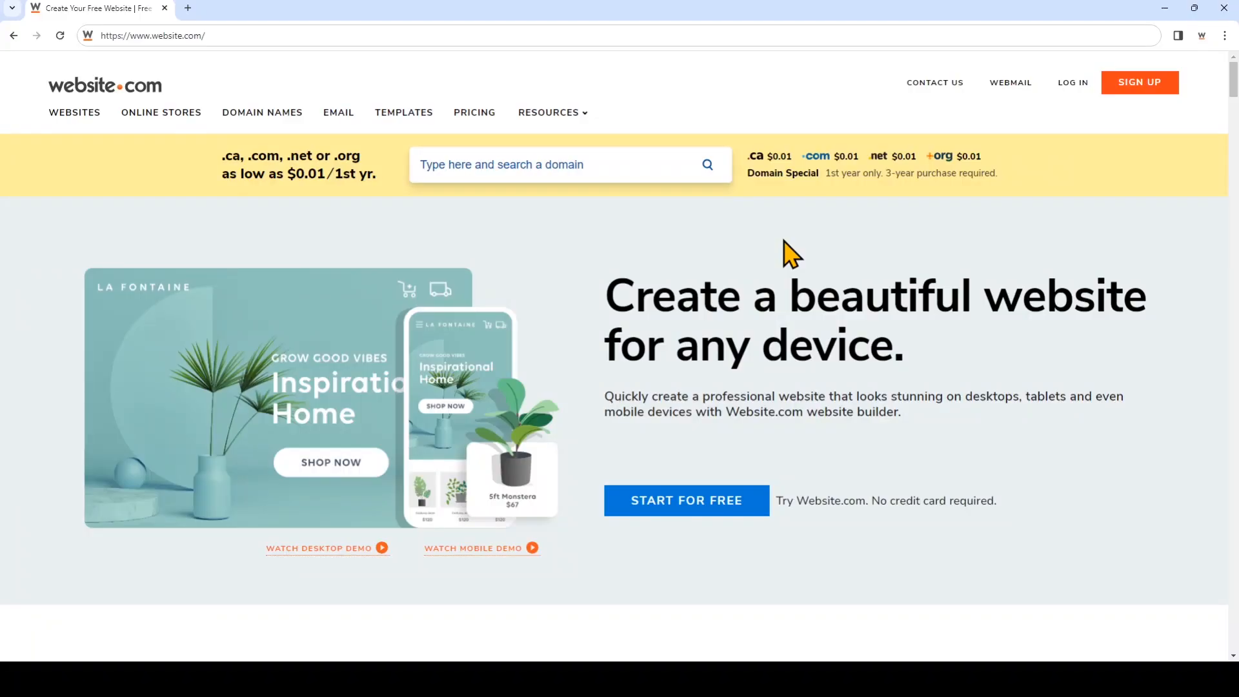
mouse_move(1011, 82)
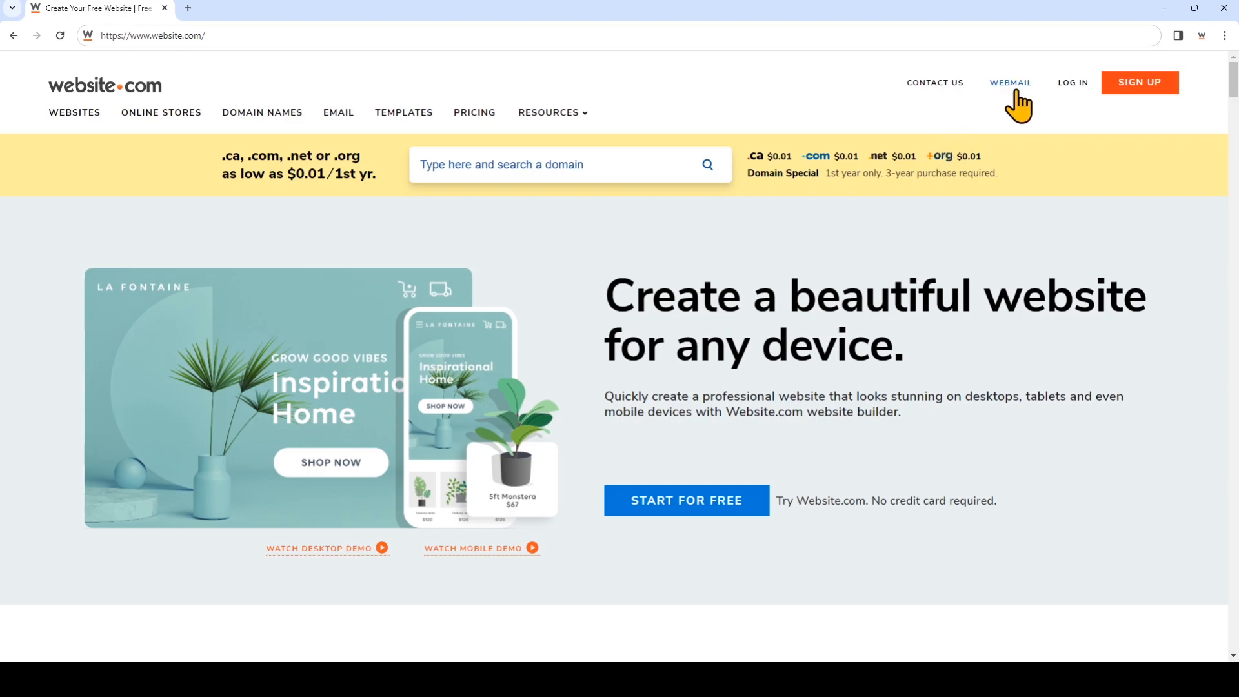
click(1011, 83)
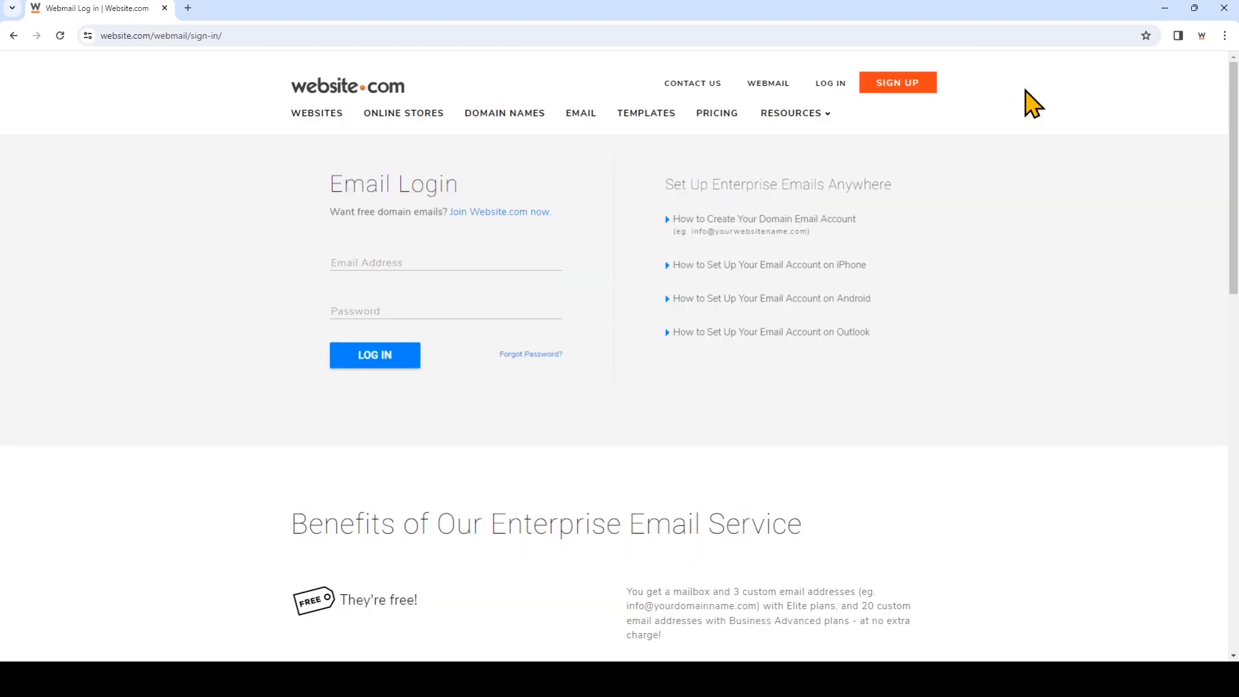
click(446, 263)
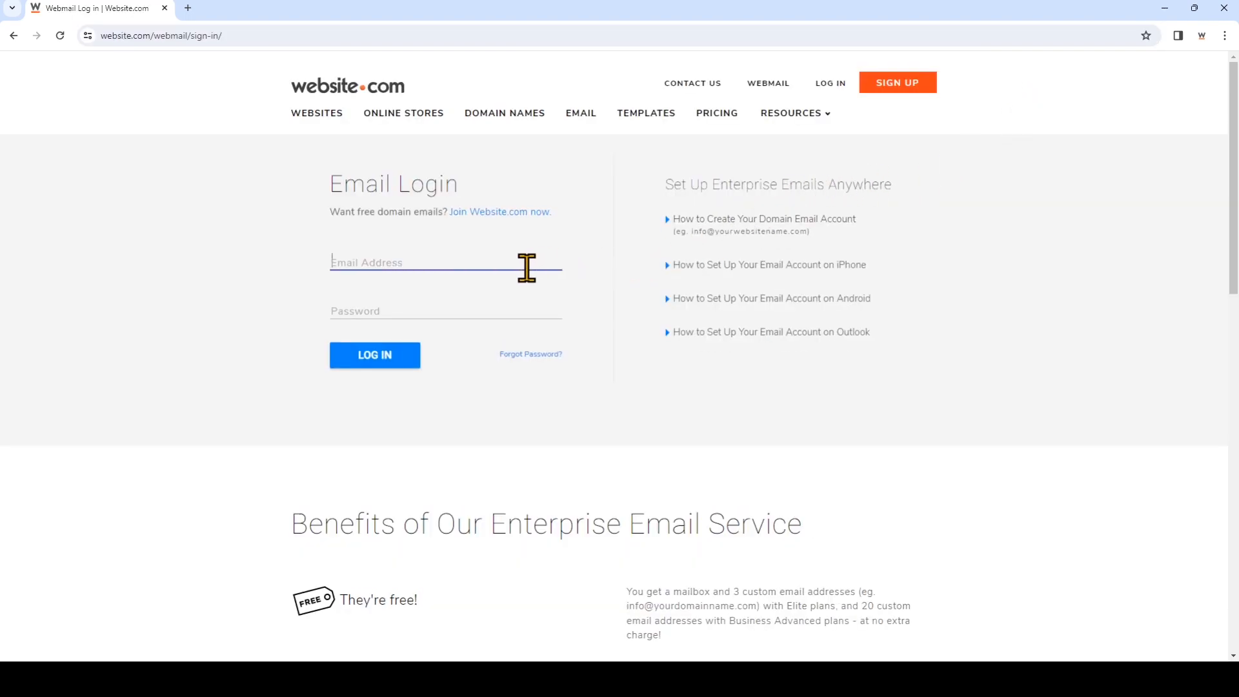
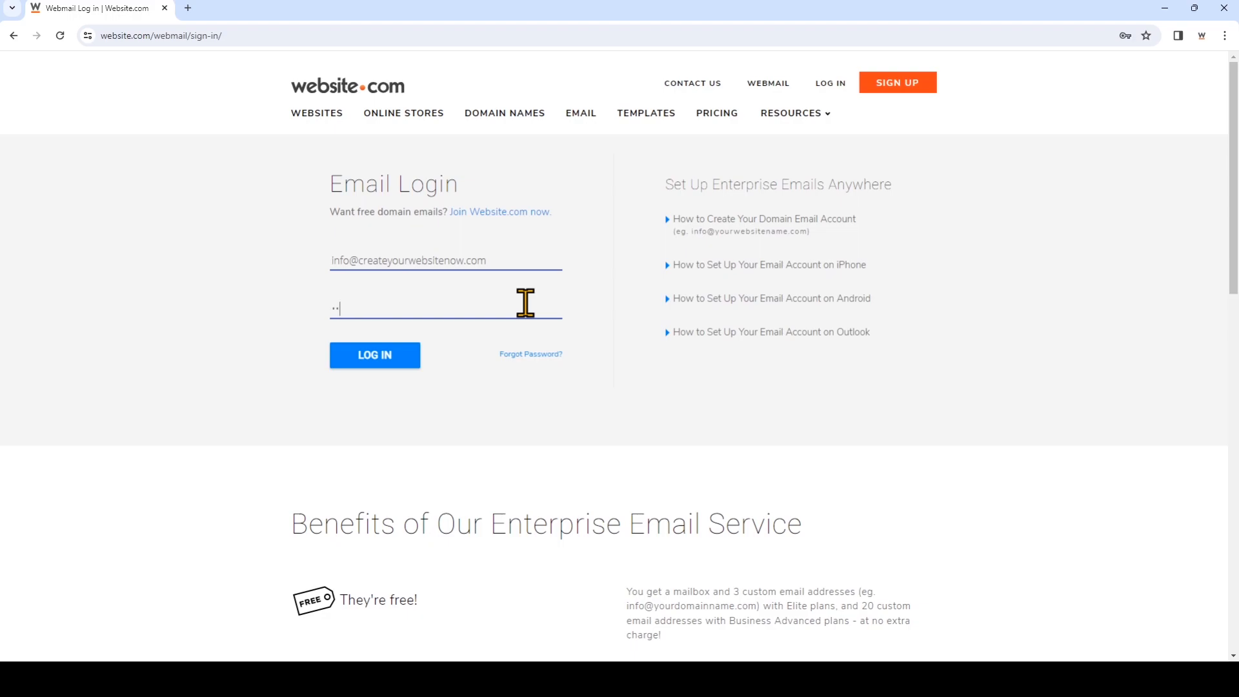
text(password)
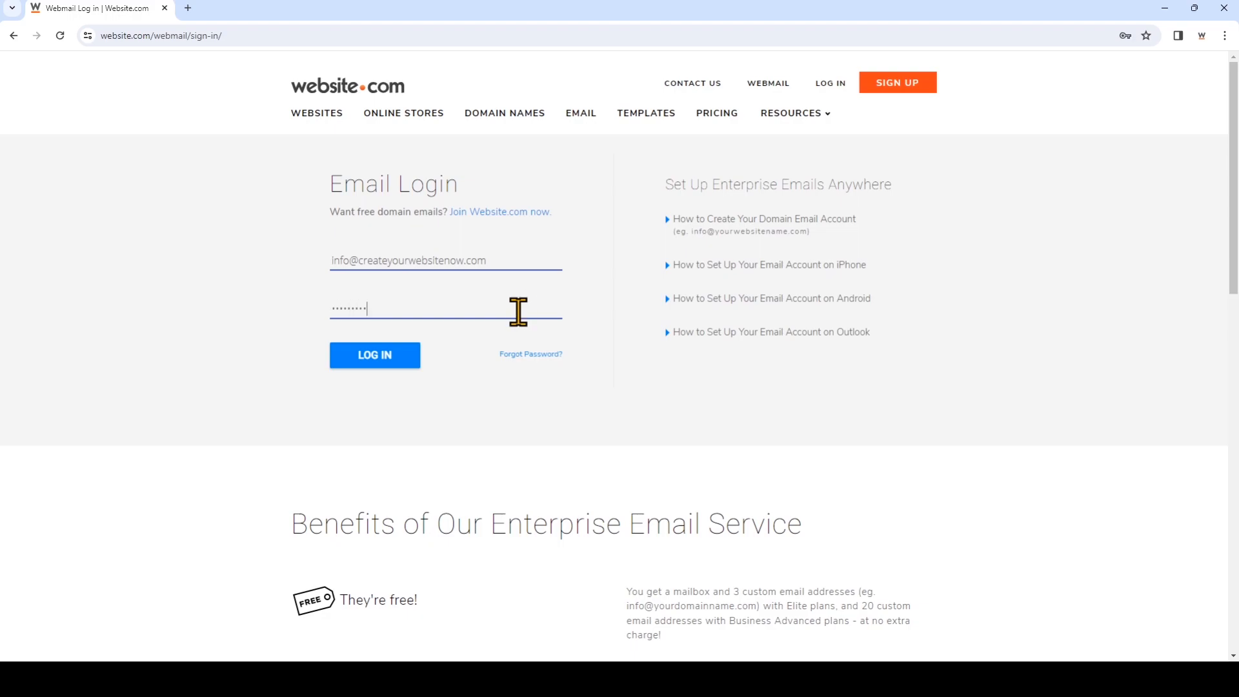
click(375, 355)
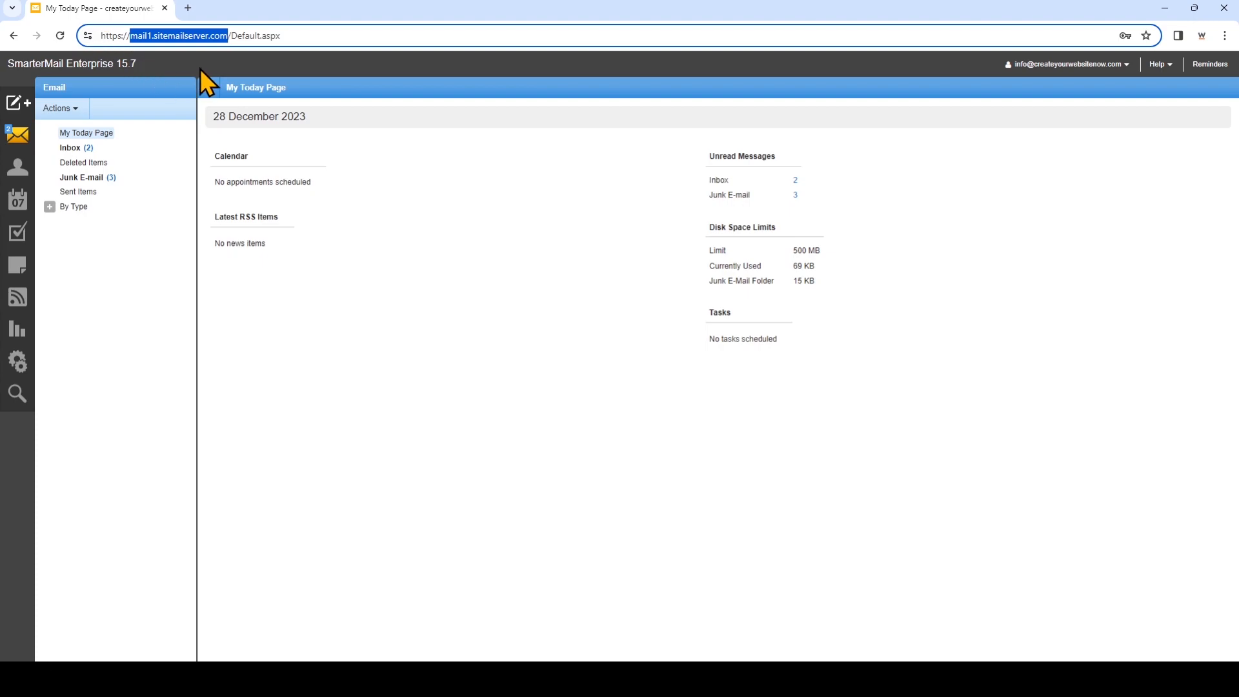
mouse_move(213, 67)
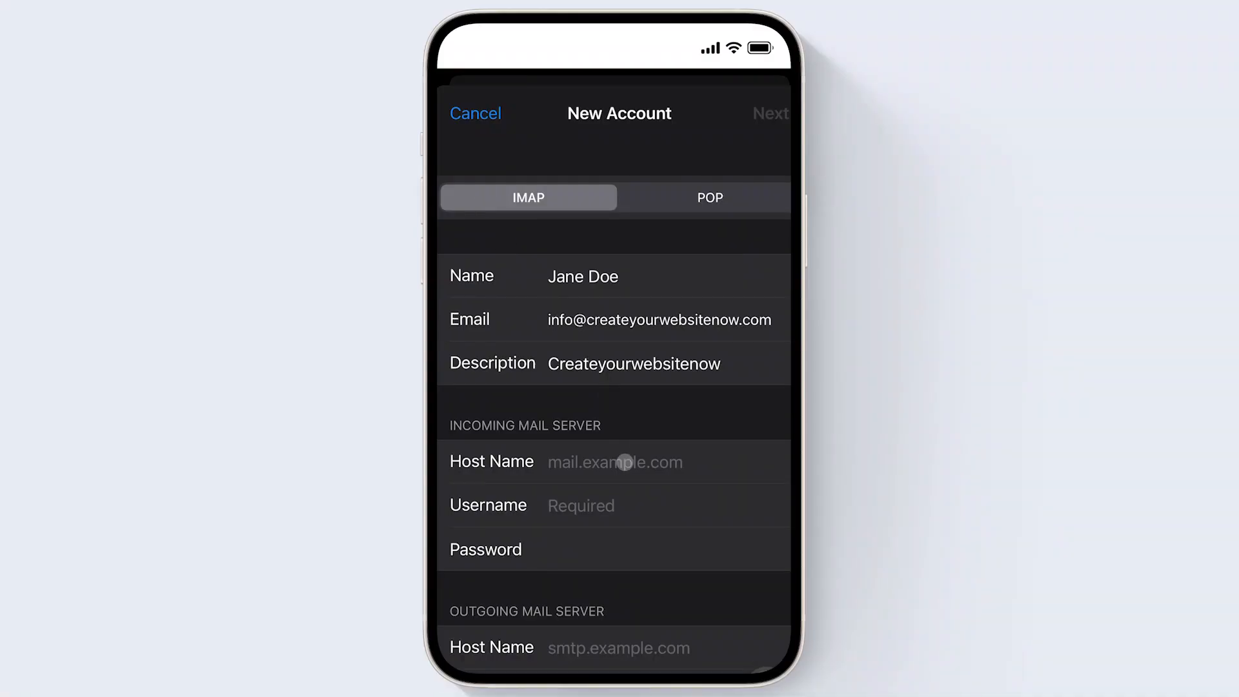
- Enter mail1.sitemailserver.com as the Incoming Host Name and move to the Username field
text(mail1.)
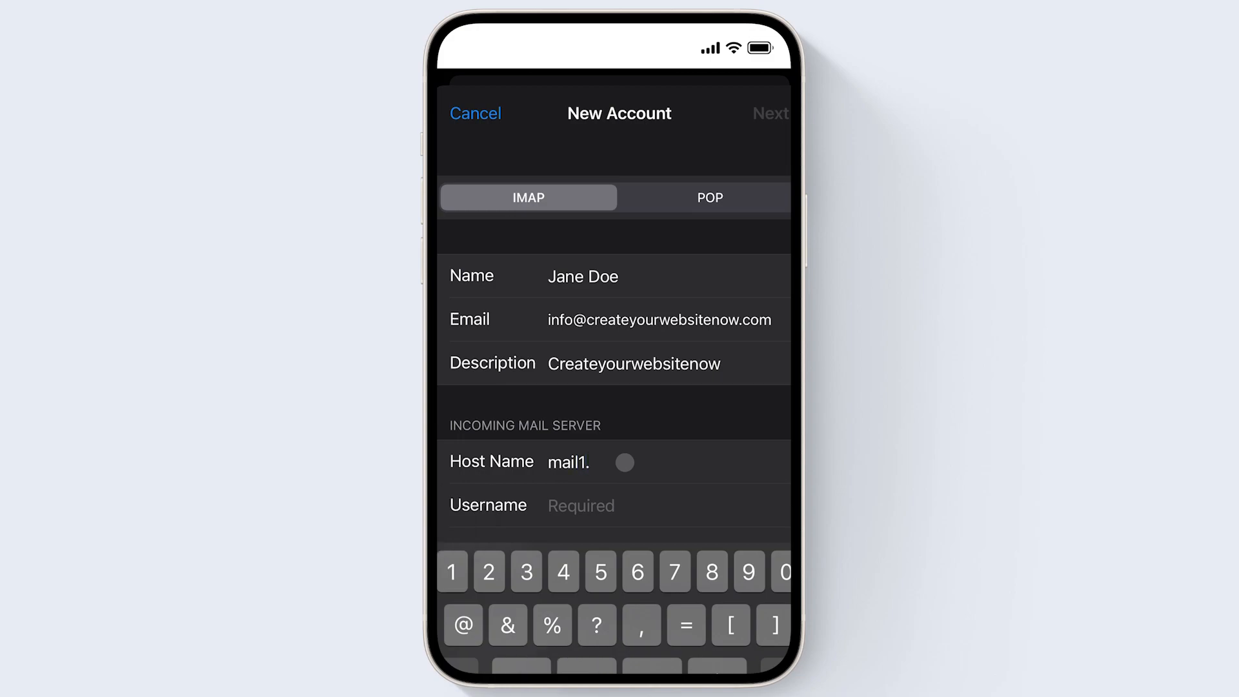
text(sitemail)
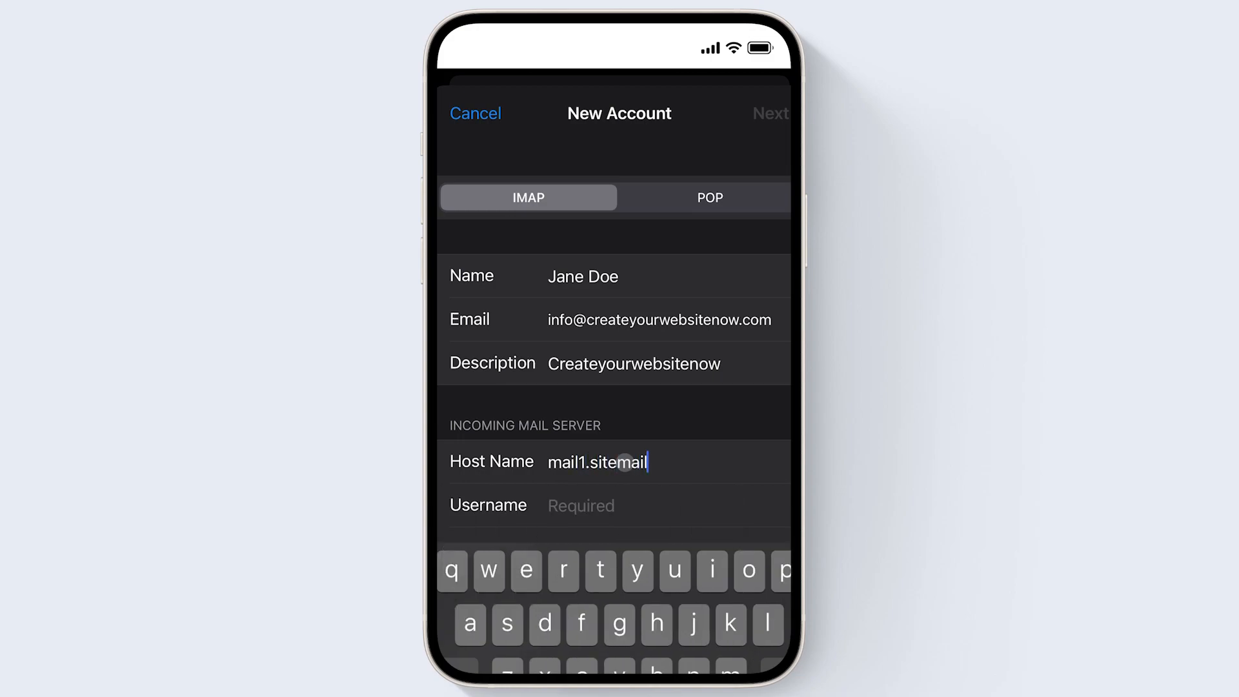
text(server.com)
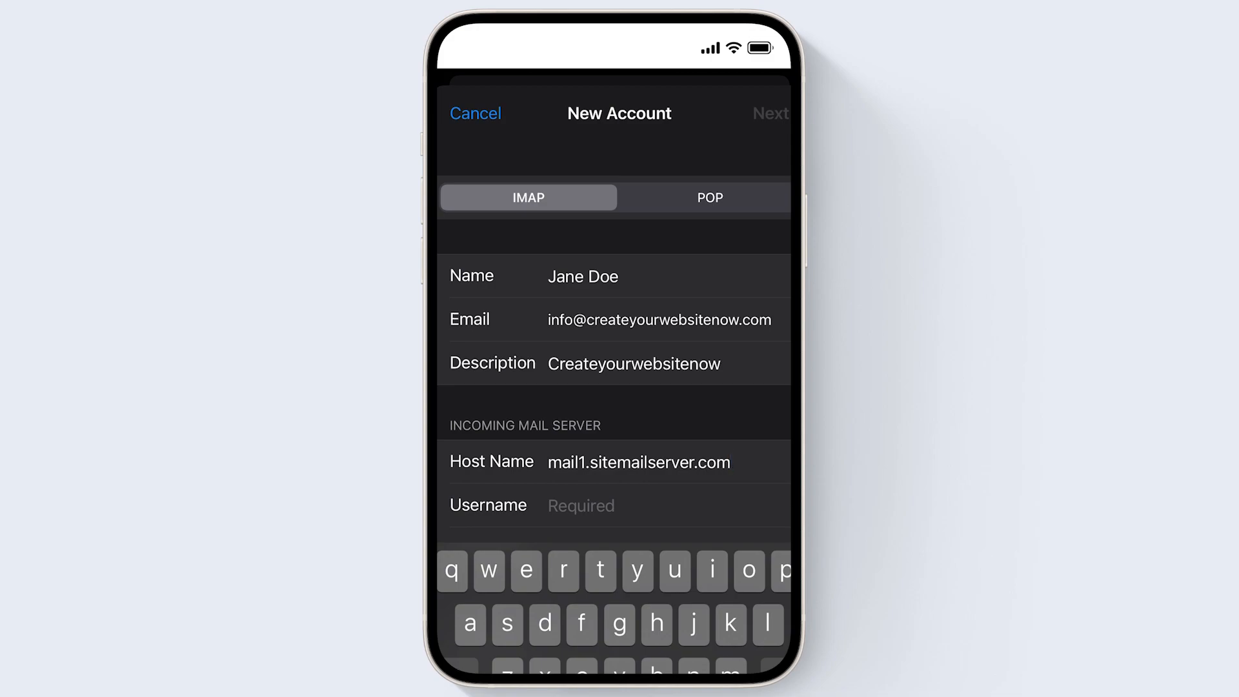
click(581, 506)
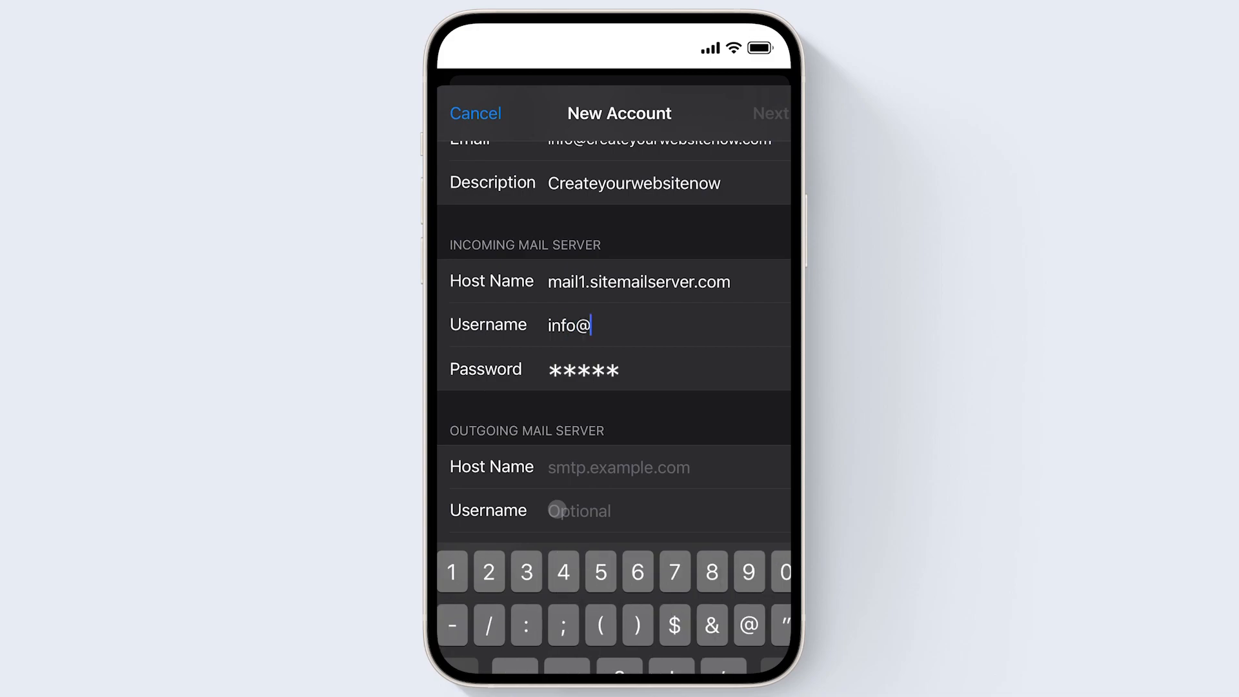
text(createyourwebsi)
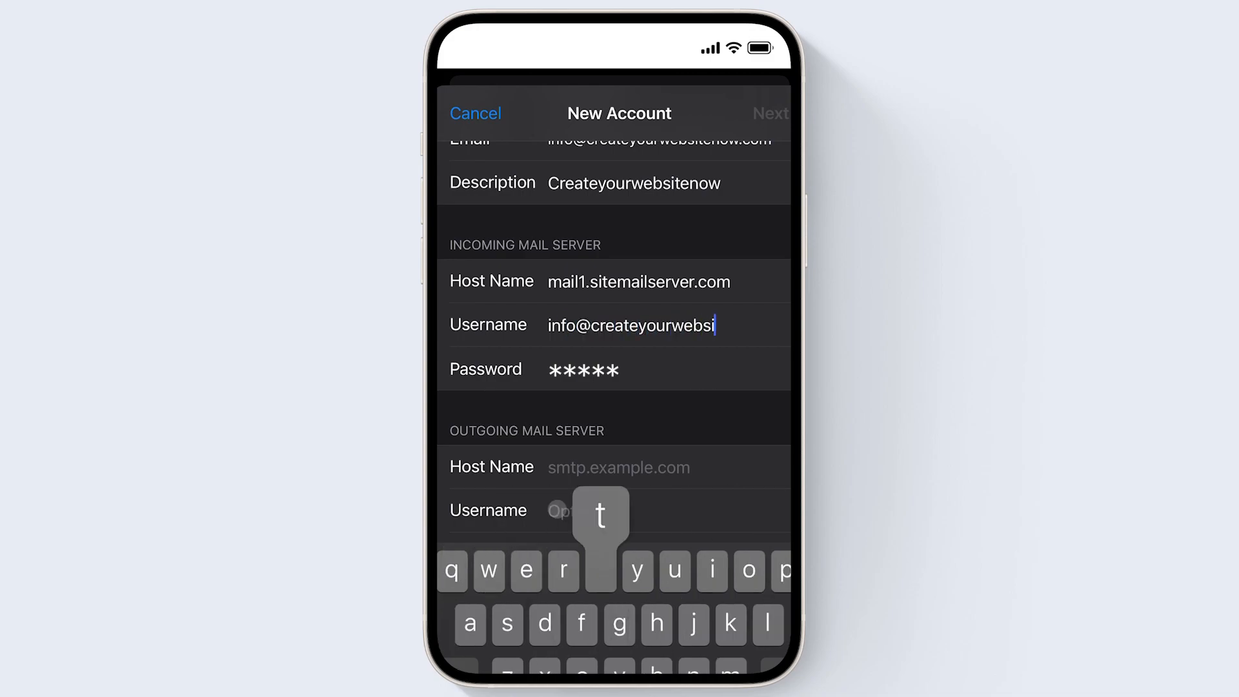
text(tenow.com)
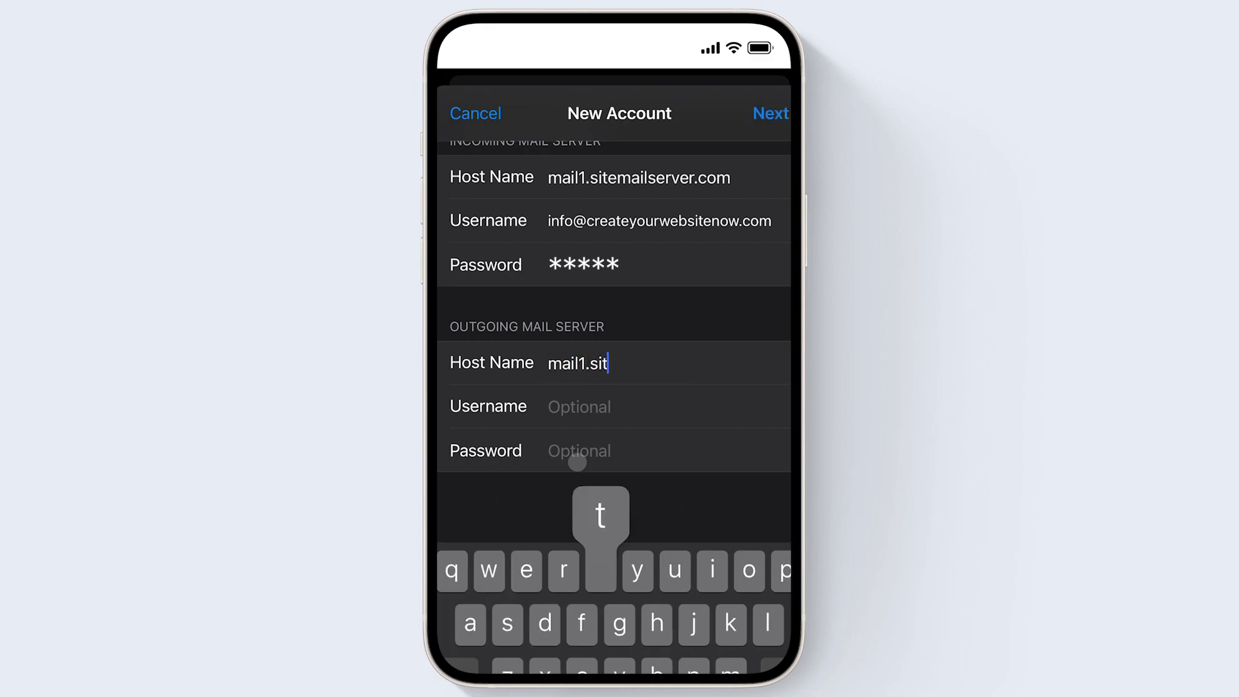
text(emailserver)
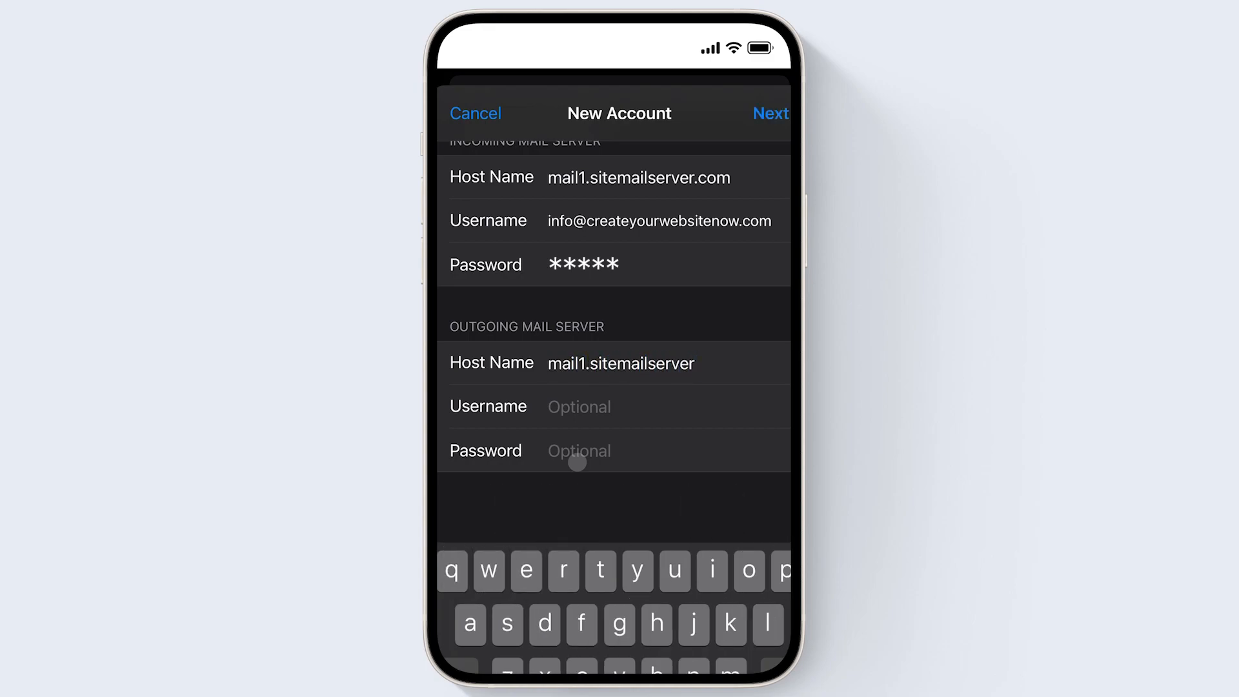
text(.com)
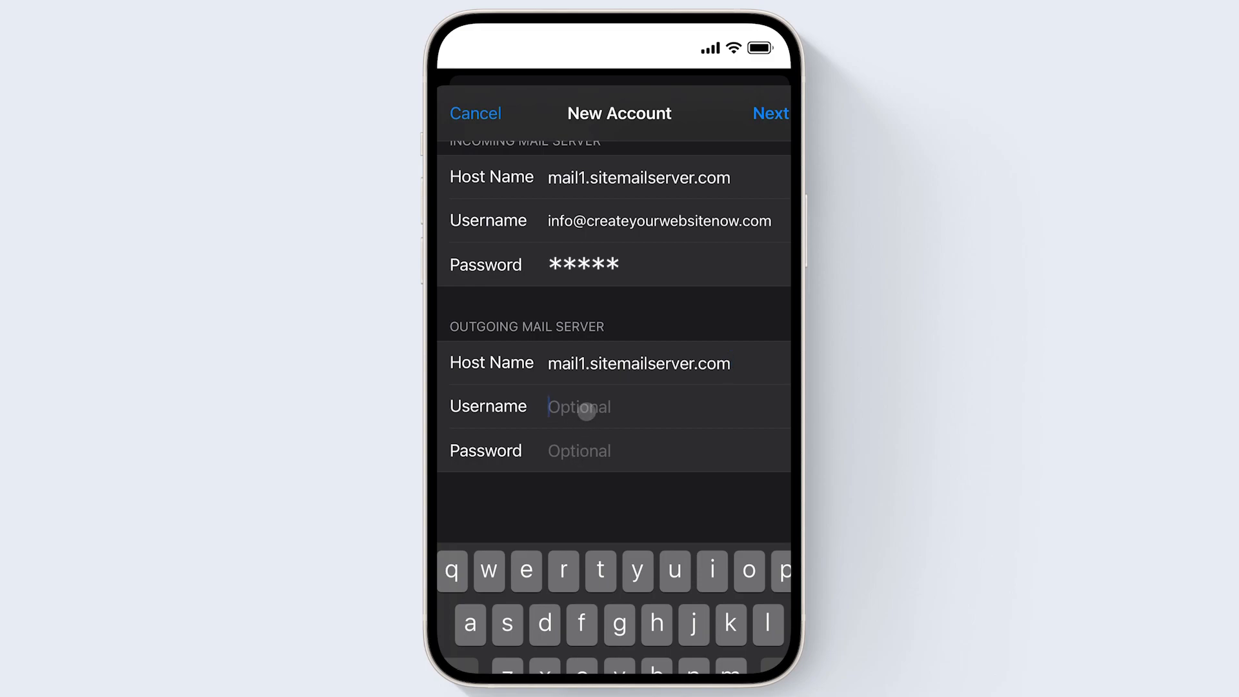
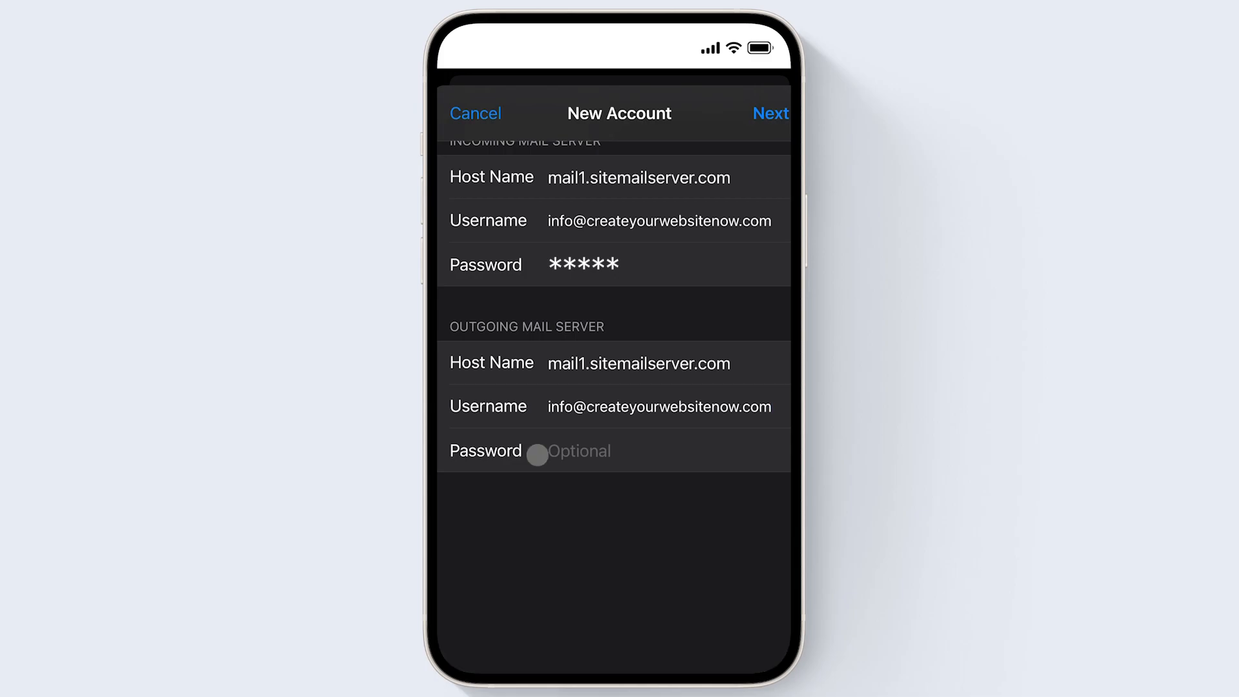
text(*****)
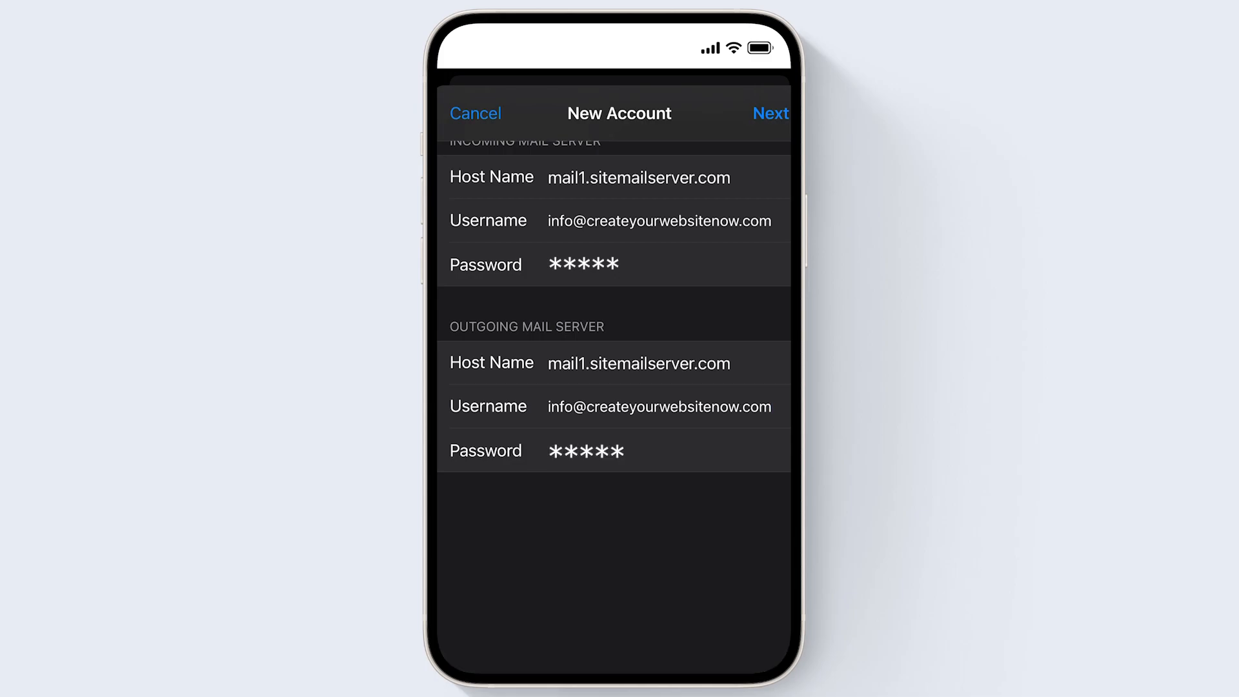
click(771, 114)
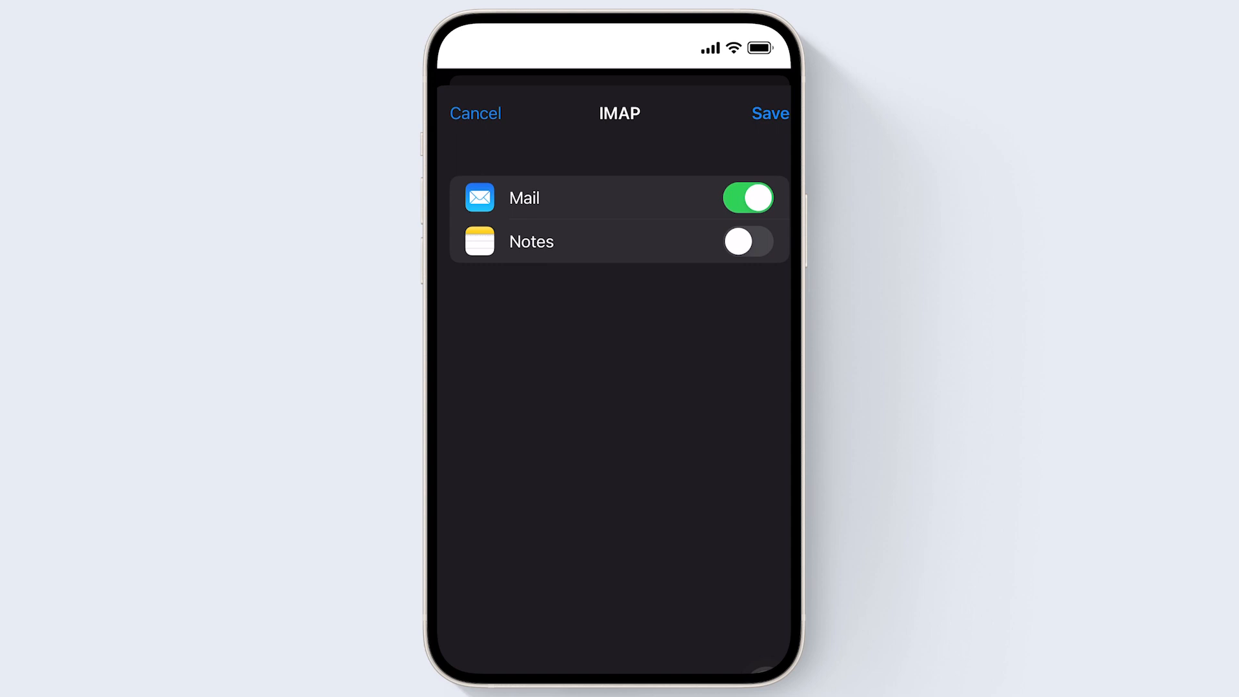
- Save the IMAP account with Mail syncing left on
click(770, 113)
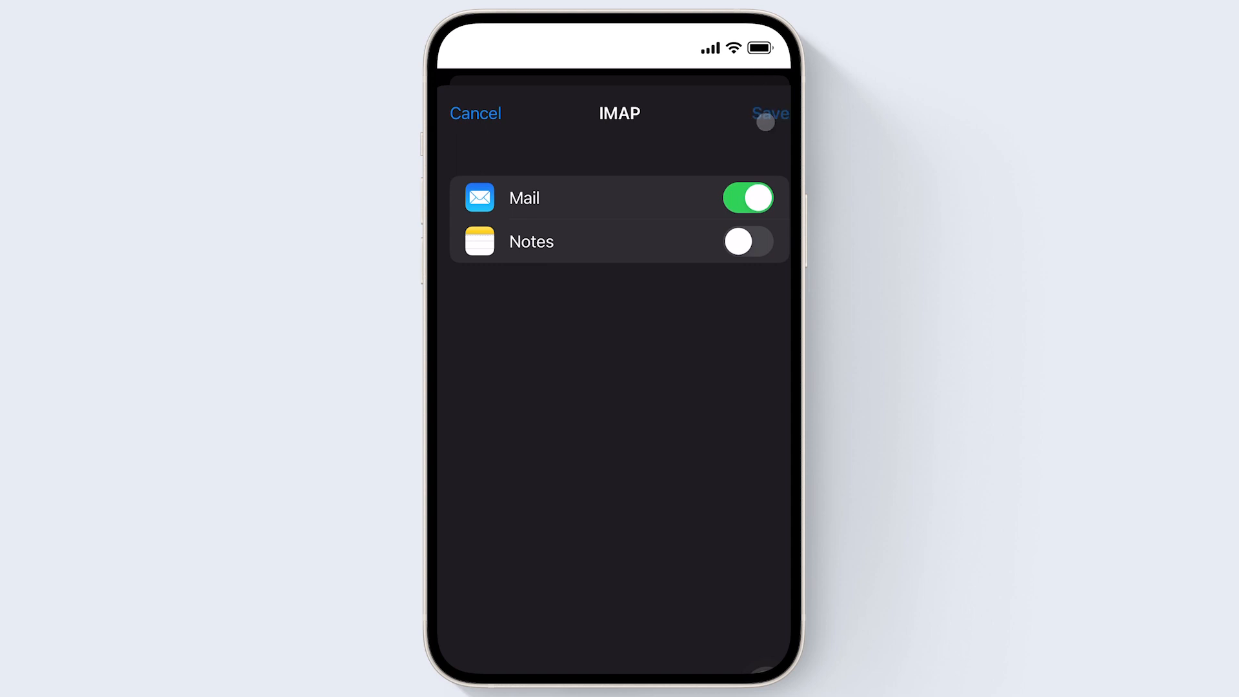
click(768, 114)
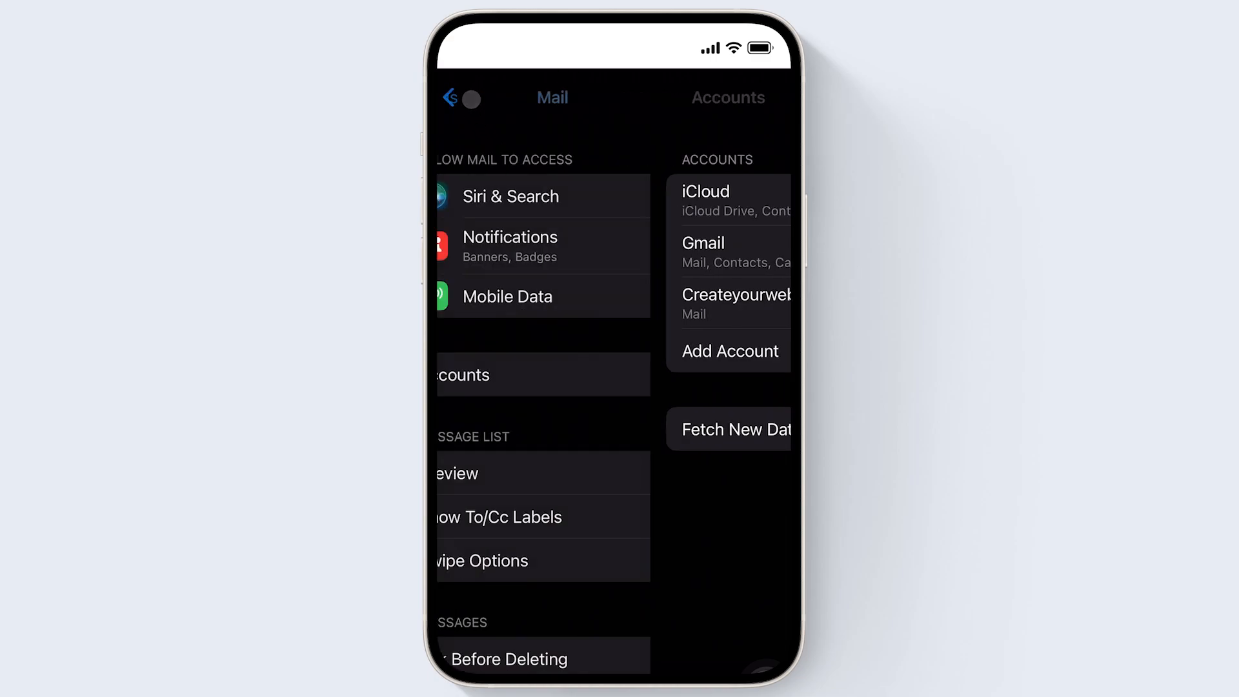
- Back out of Accounts and return to the home screen
click(449, 98)
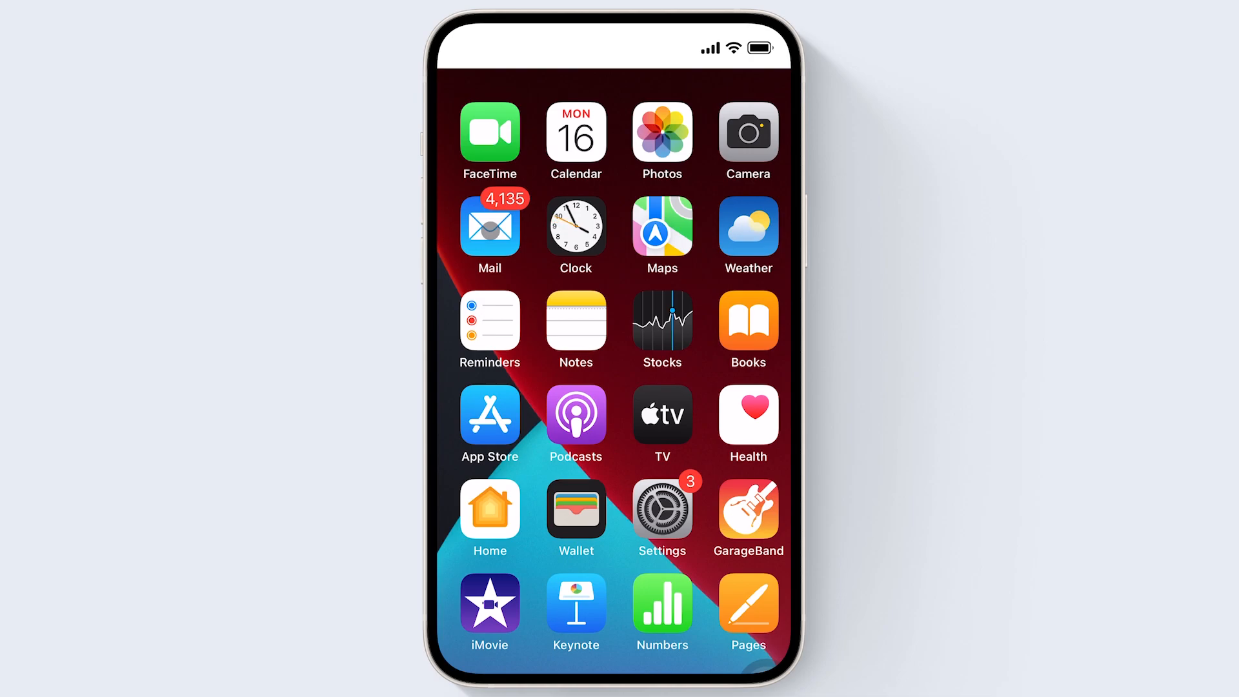
- Check Mailboxes lists Createyourwebsitenow, then start composing a new message
click(491, 226)
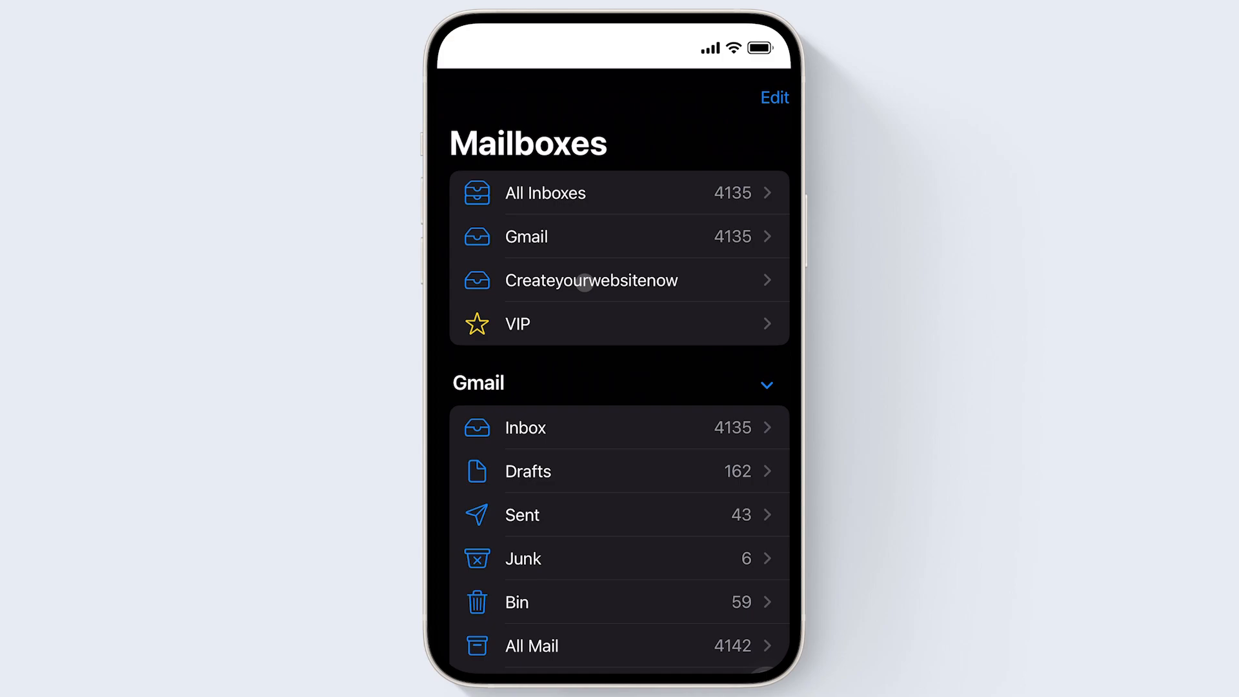
scroll(down, 3)
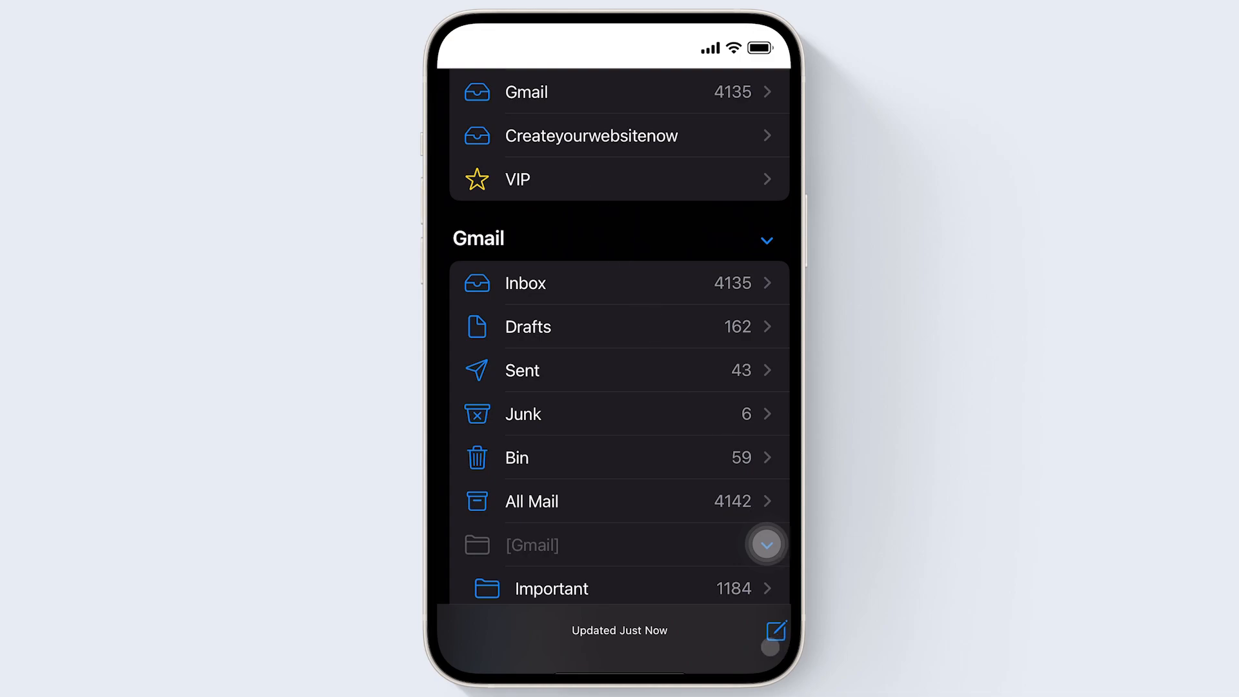
click(772, 632)
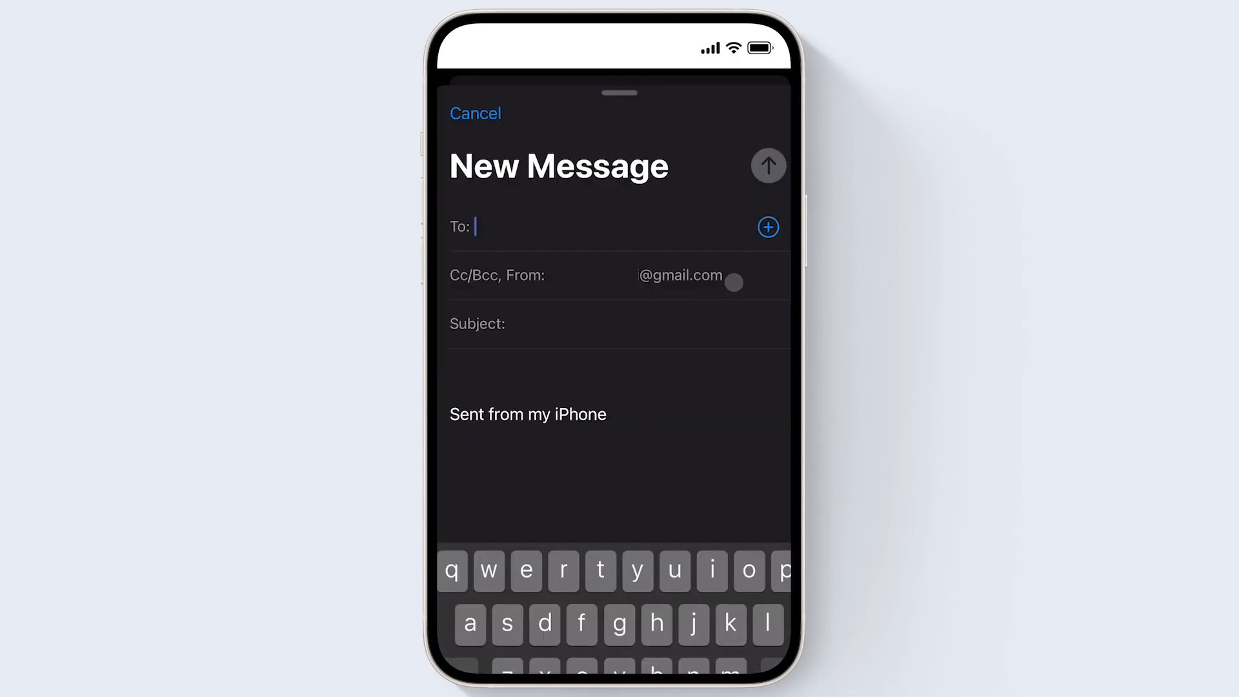
click(513, 275)
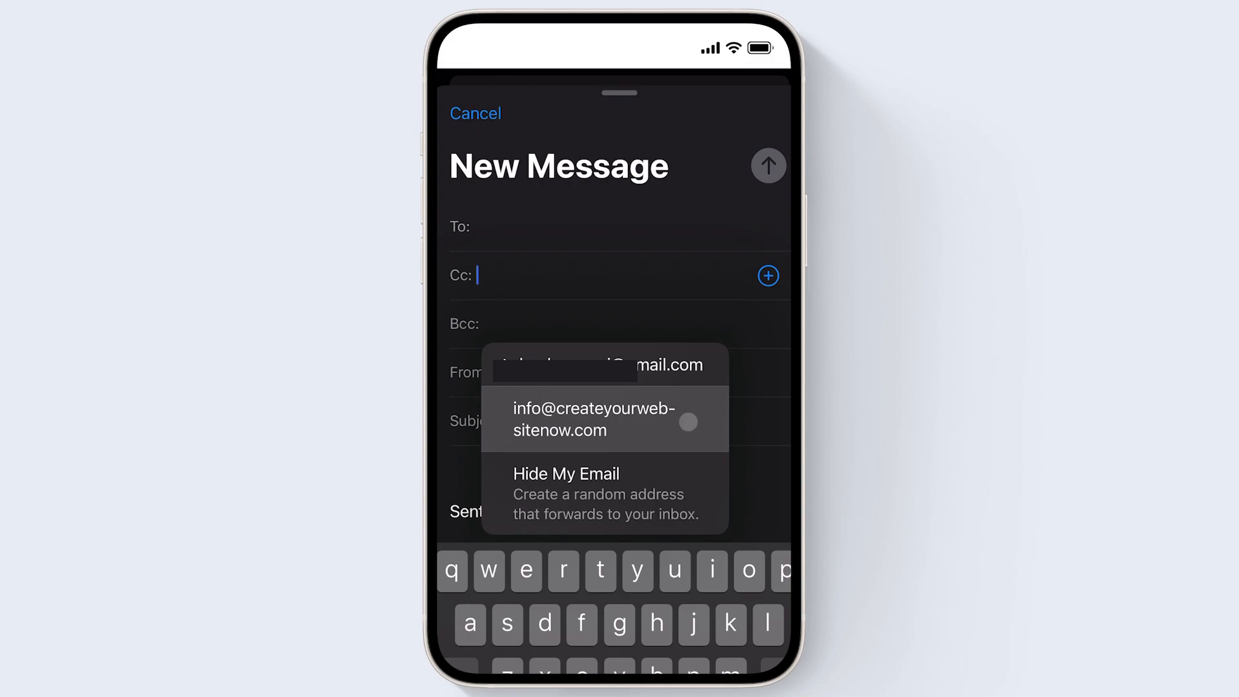
click(593, 418)
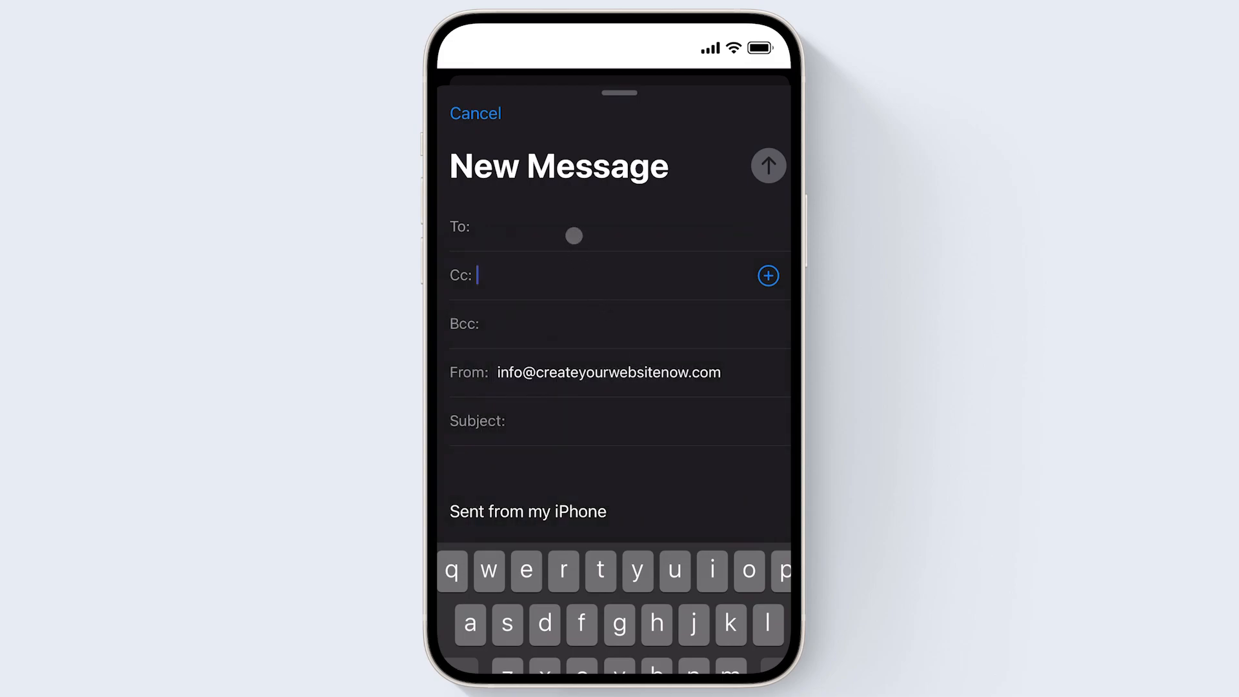
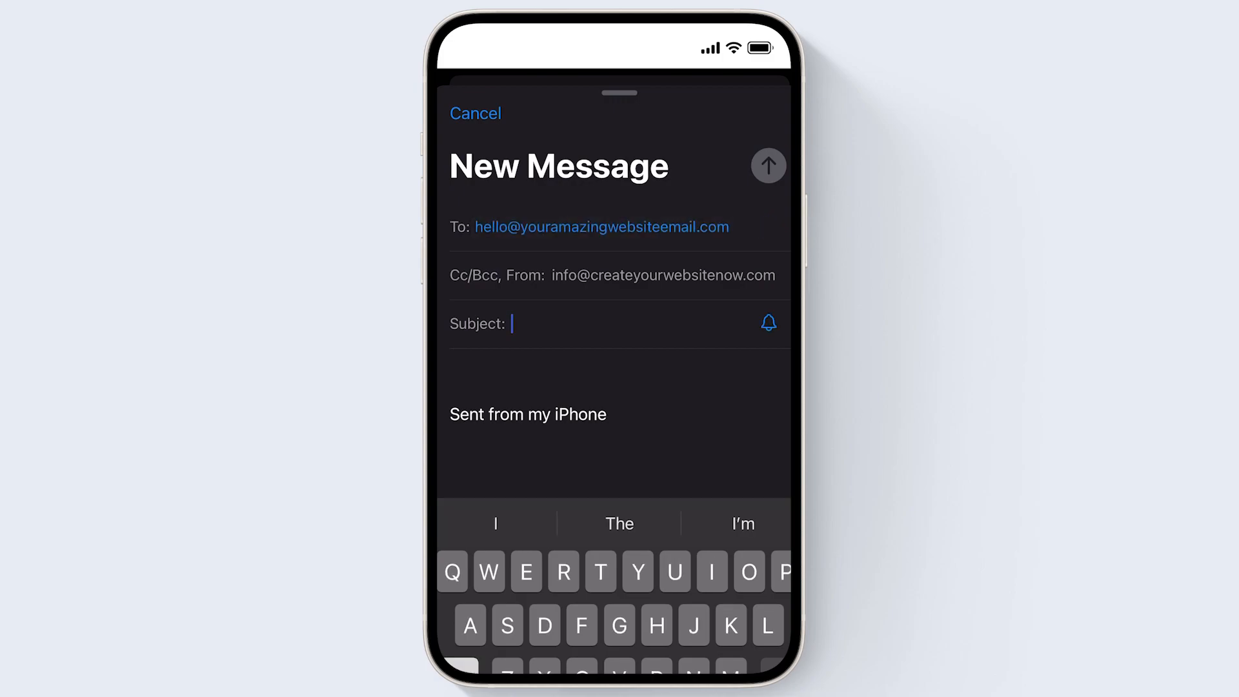
text(Hi!)
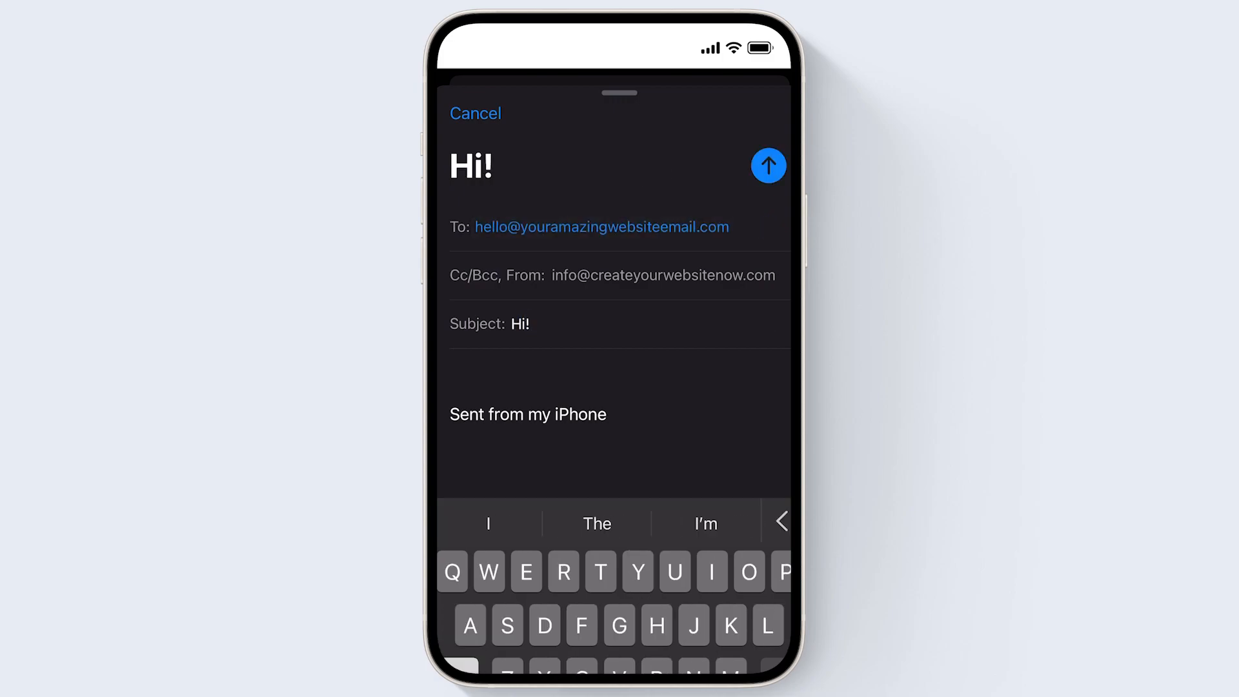
text(Sending a)
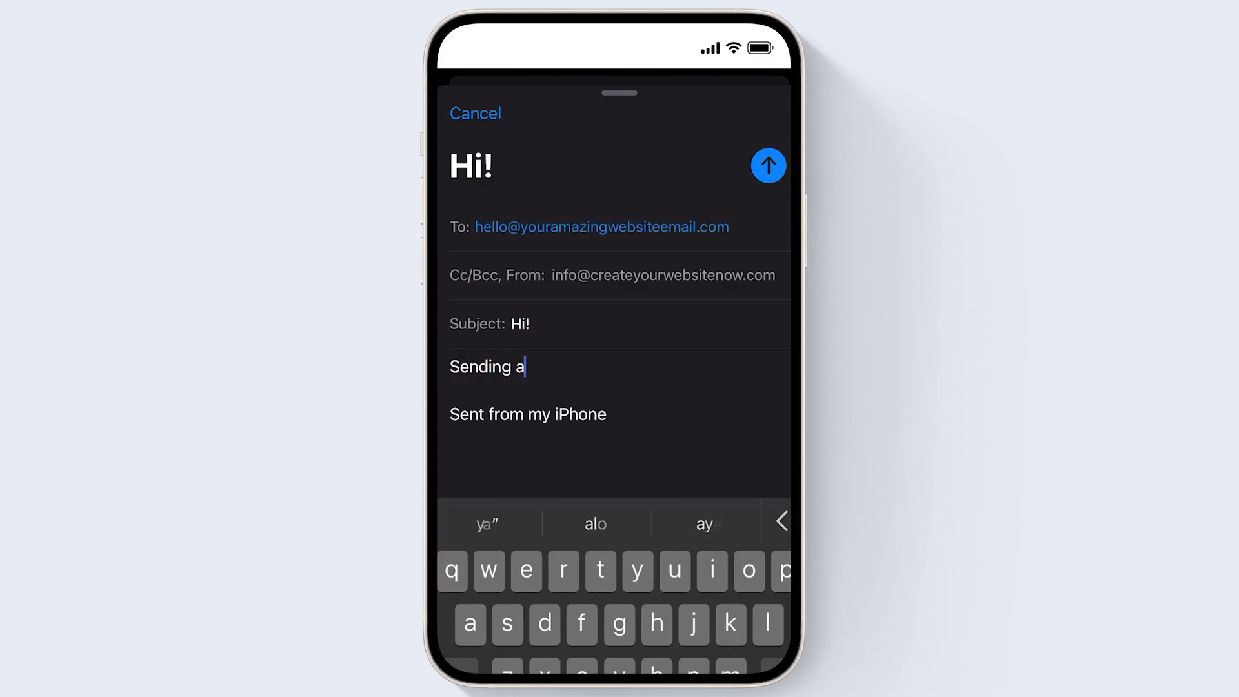
text(n email :))
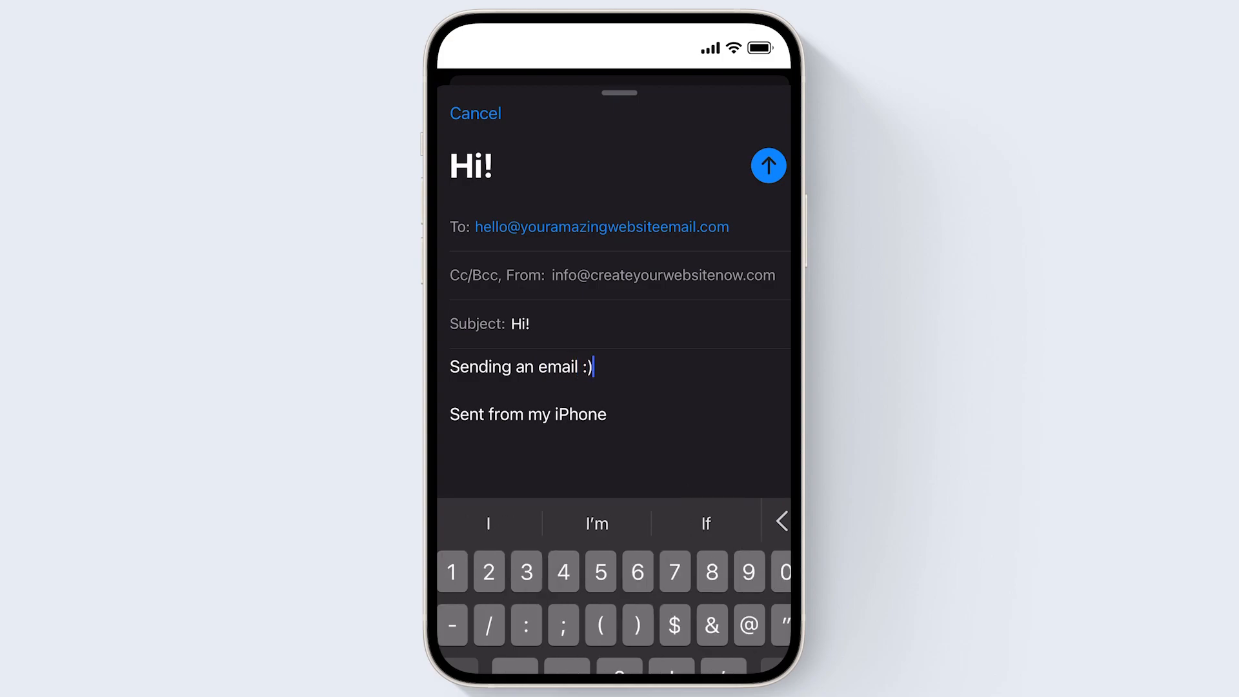
click(768, 165)
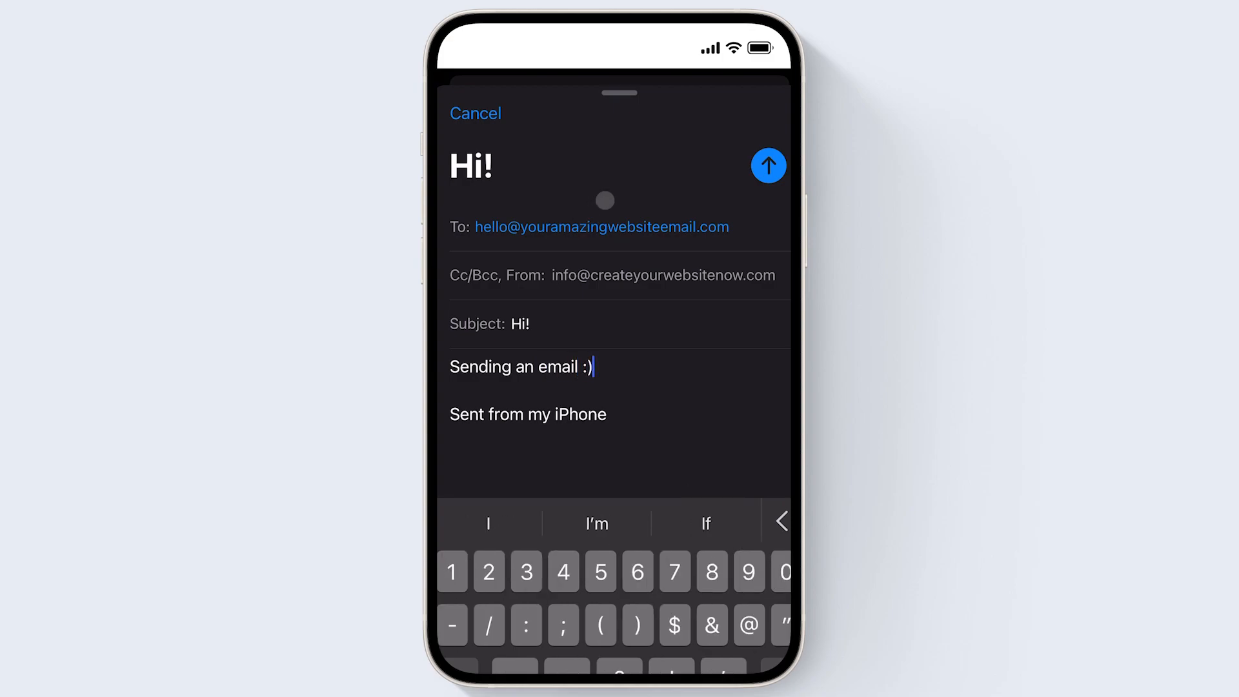